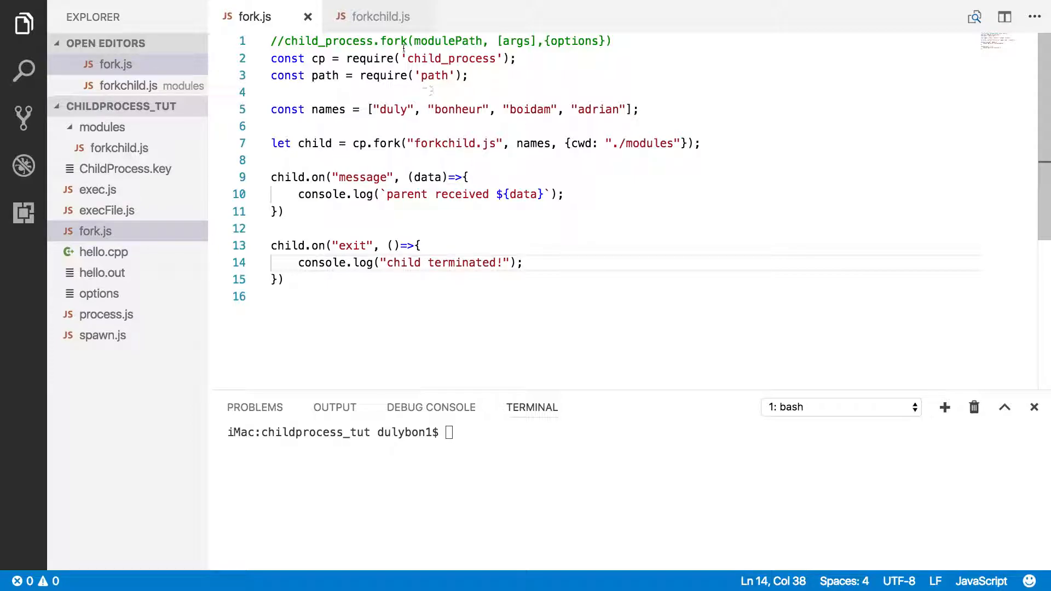
# Compare fork.js's usage comment with forkchild.js's process.send line
pyautogui.doubleClick(395, 41)
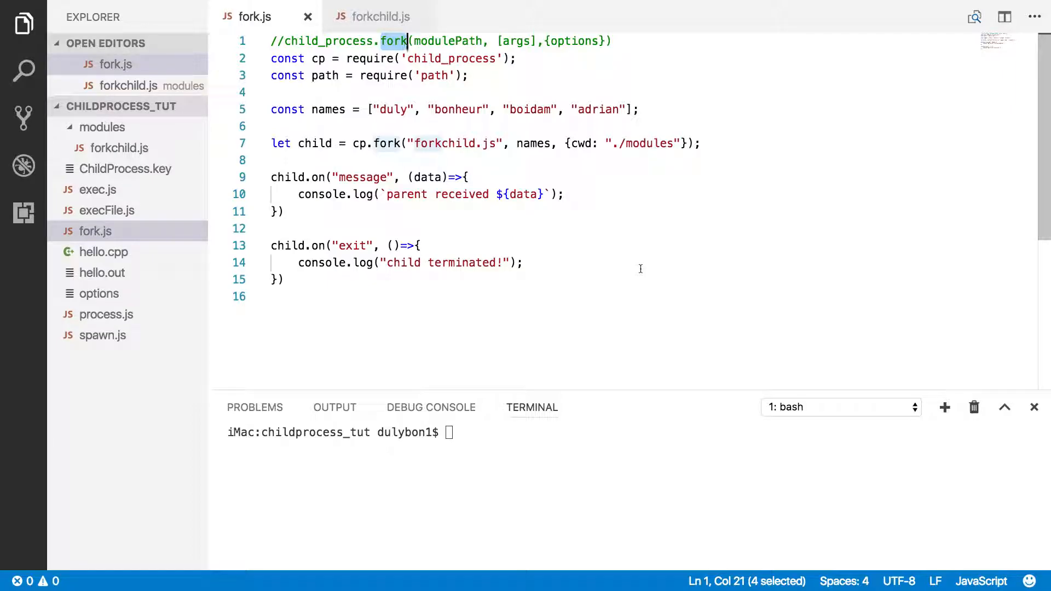
pyautogui.moveTo(686, 289)
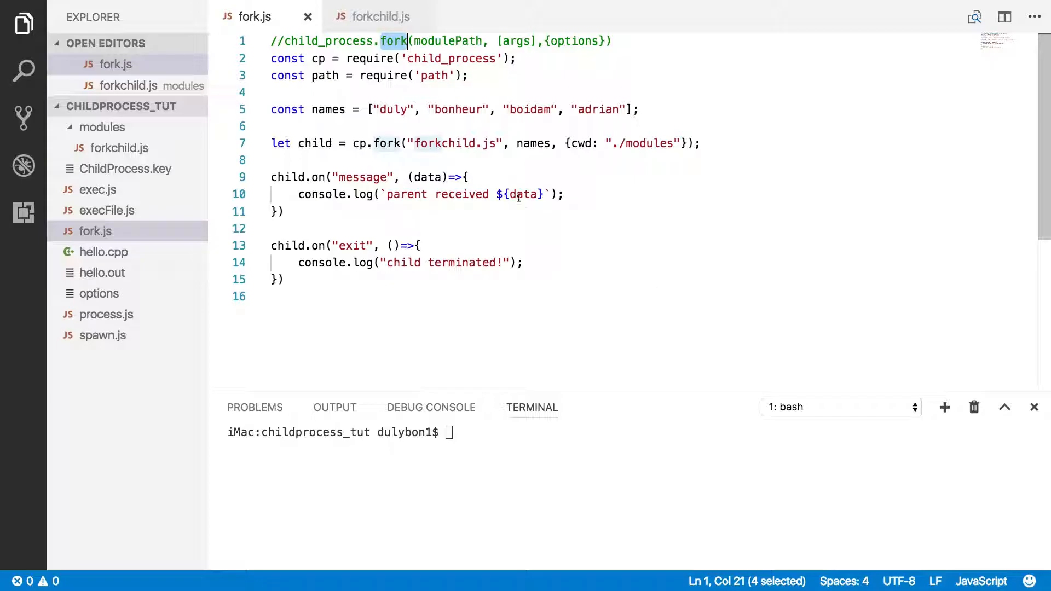
pyautogui.click(378, 16)
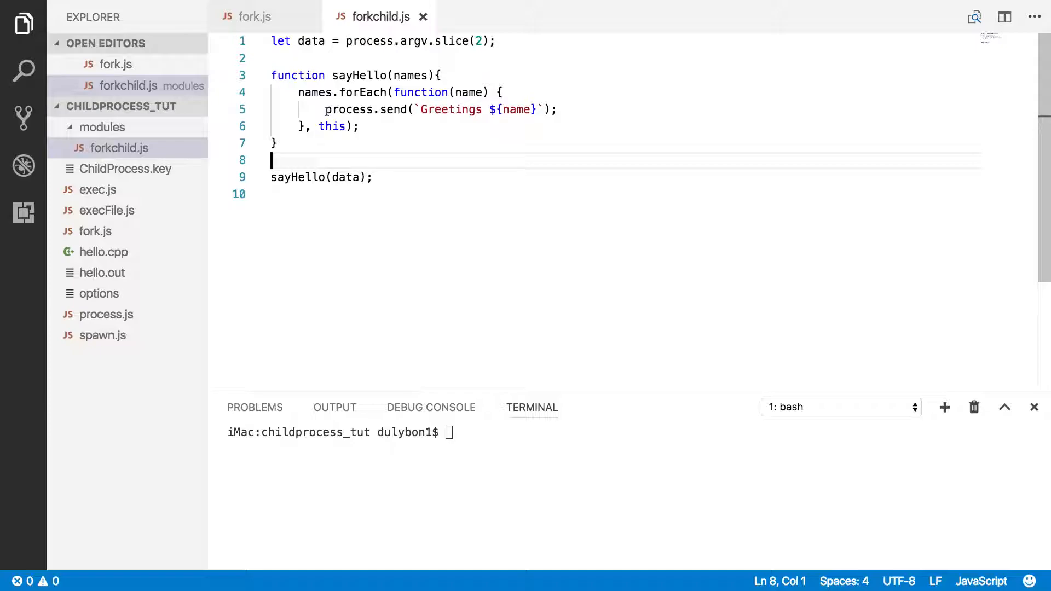
pyautogui.moveTo(325, 110); pyautogui.dragTo(558, 110)
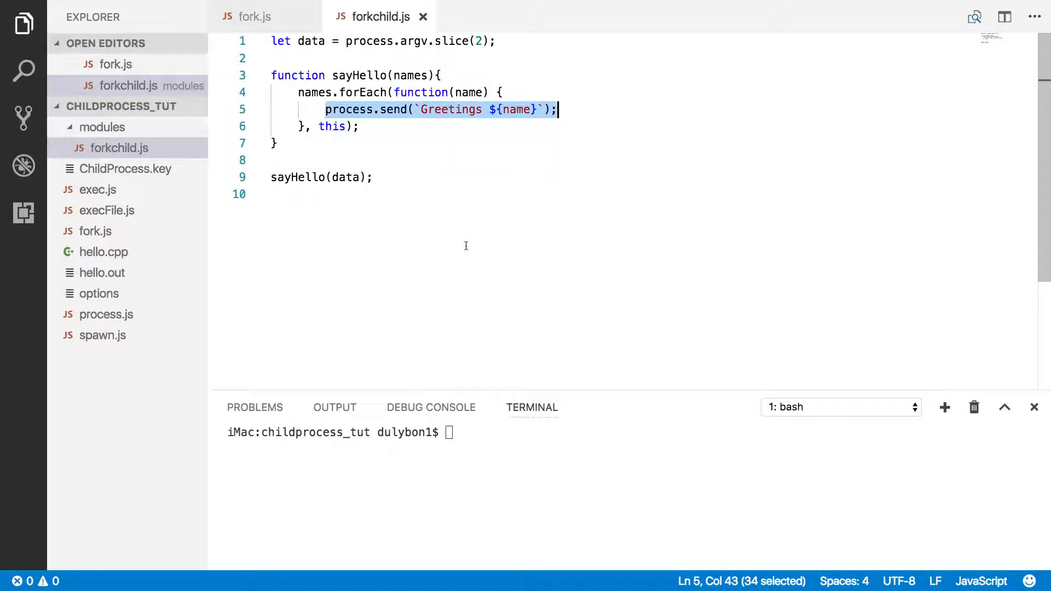
pyautogui.click(253, 16)
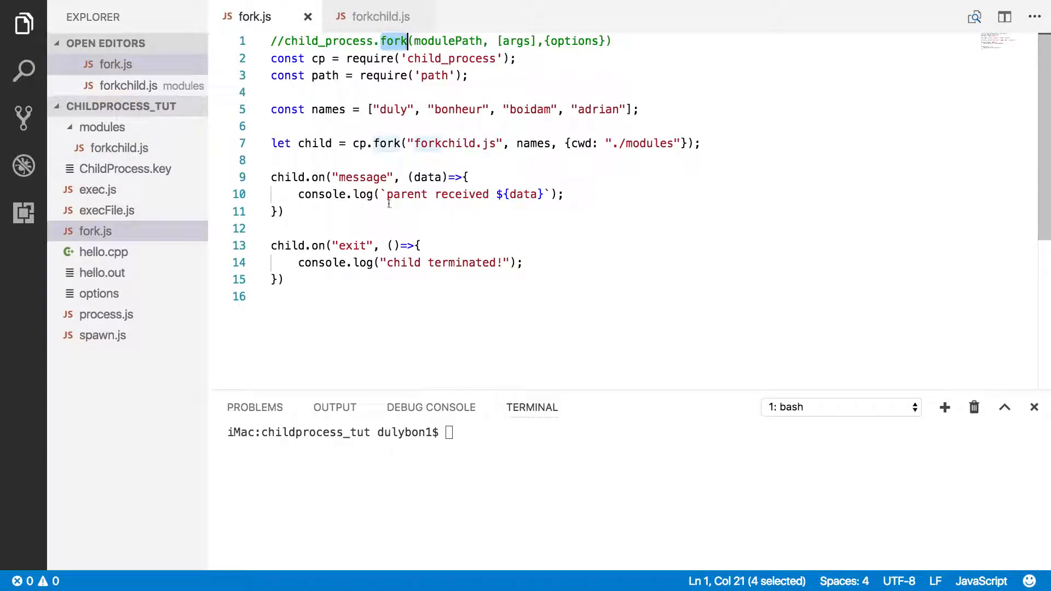
pyautogui.doubleClick(362, 176)
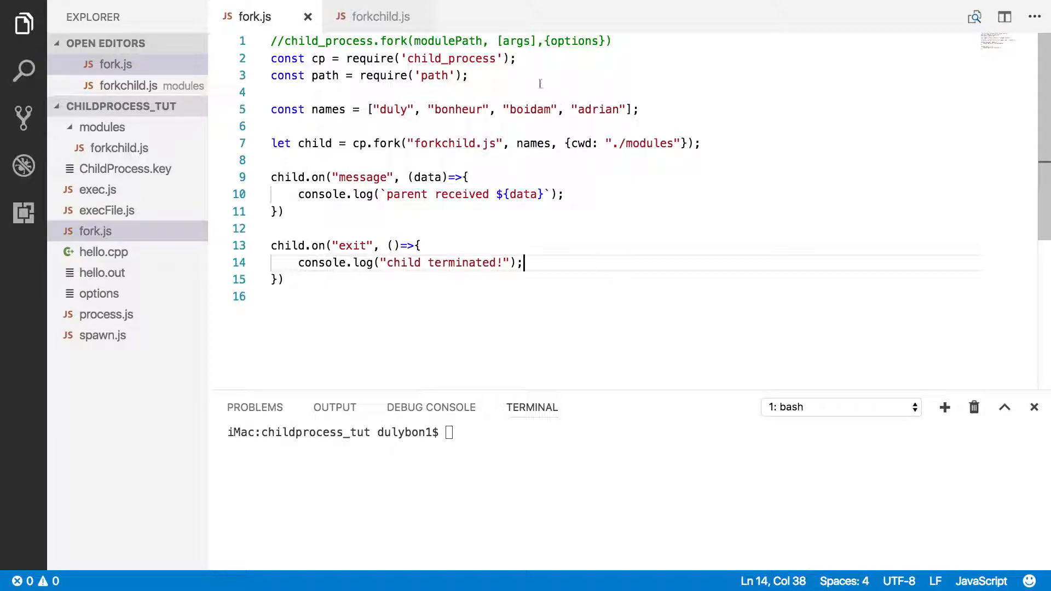
pyautogui.doubleClick(394, 41)
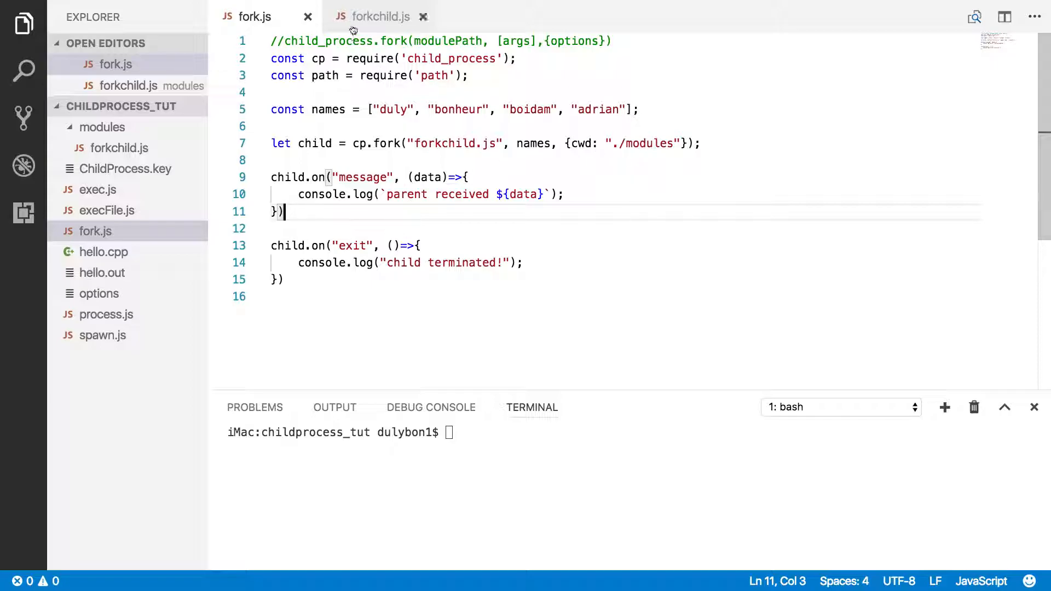
pyautogui.click(378, 16)
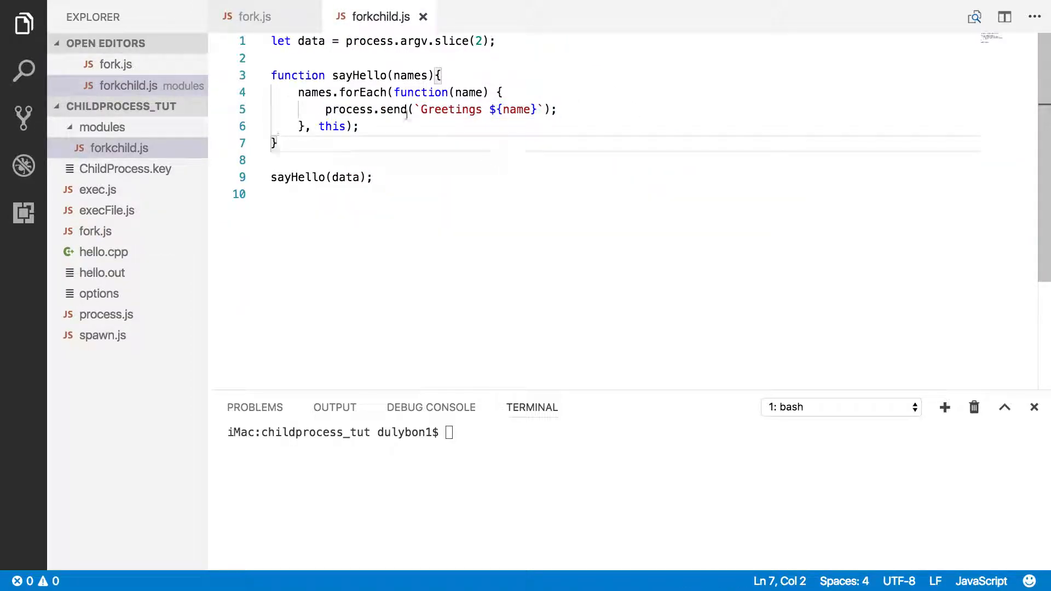
pyautogui.doubleClick(365, 109)
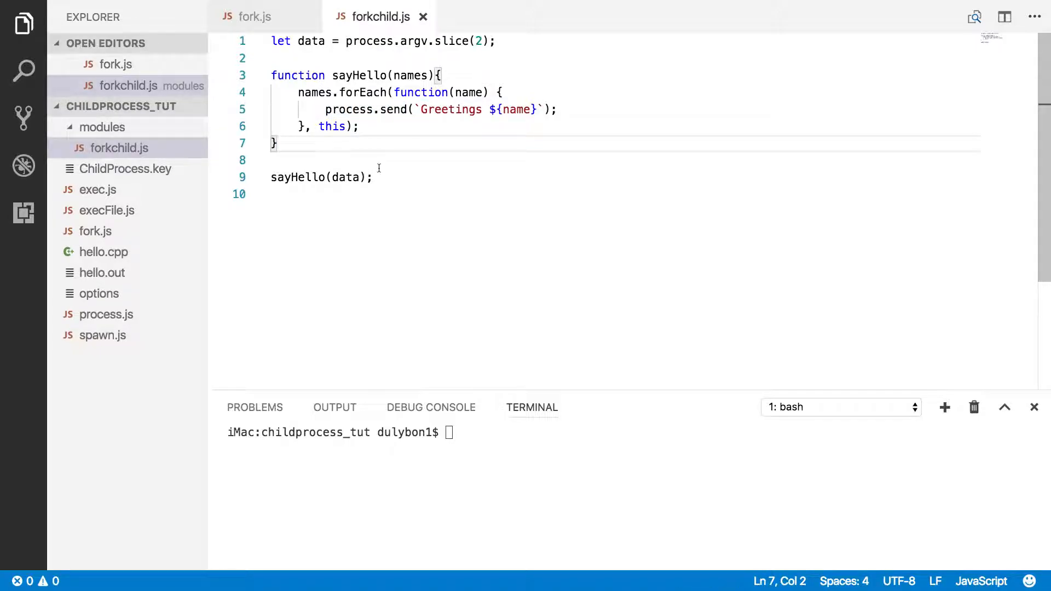
pyautogui.moveTo(260, 16)
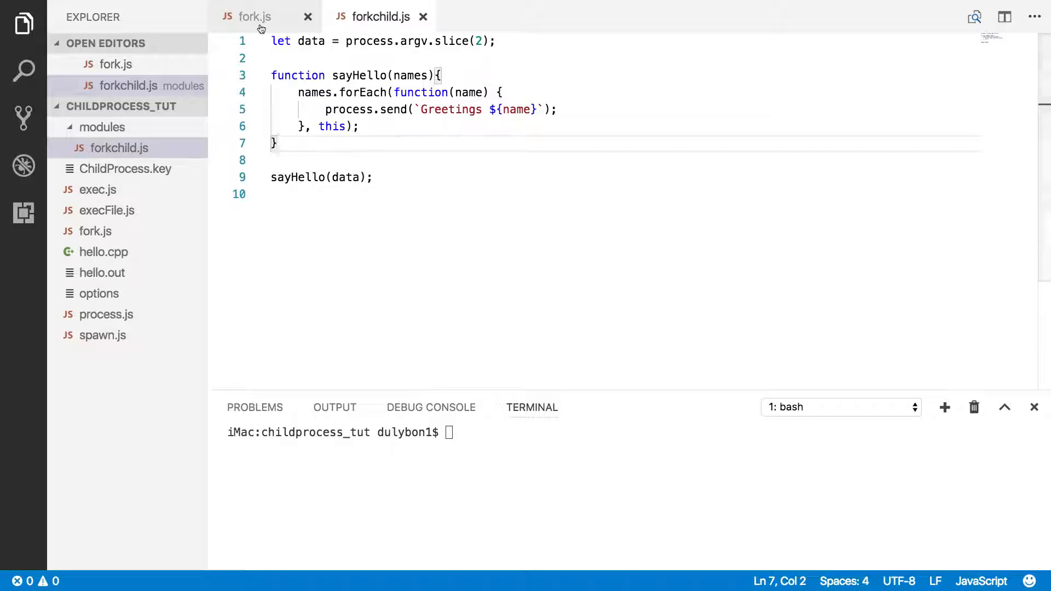
pyautogui.moveTo(254, 16)
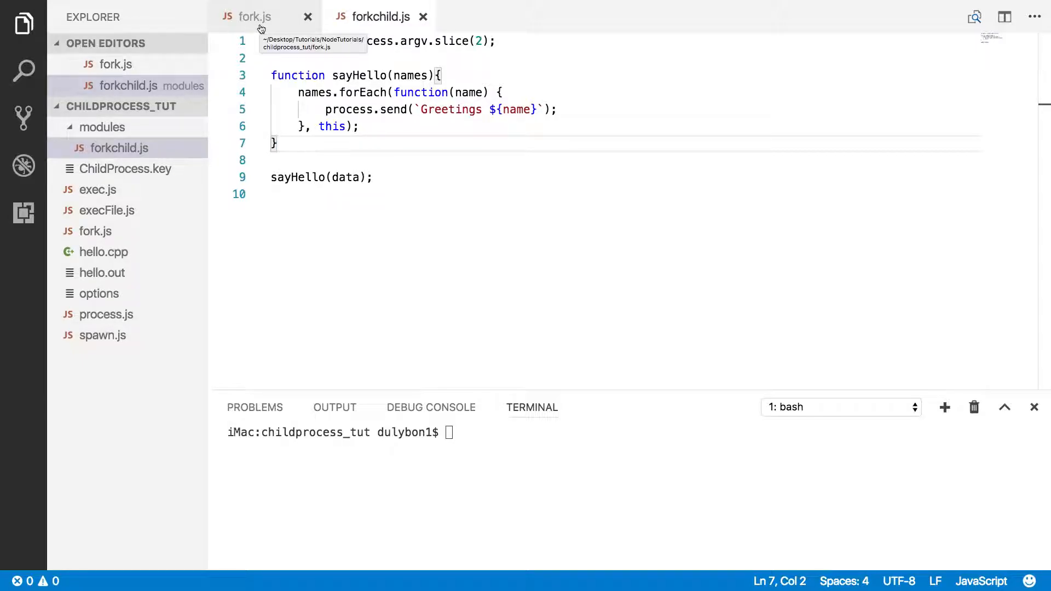
pyautogui.click(254, 16)
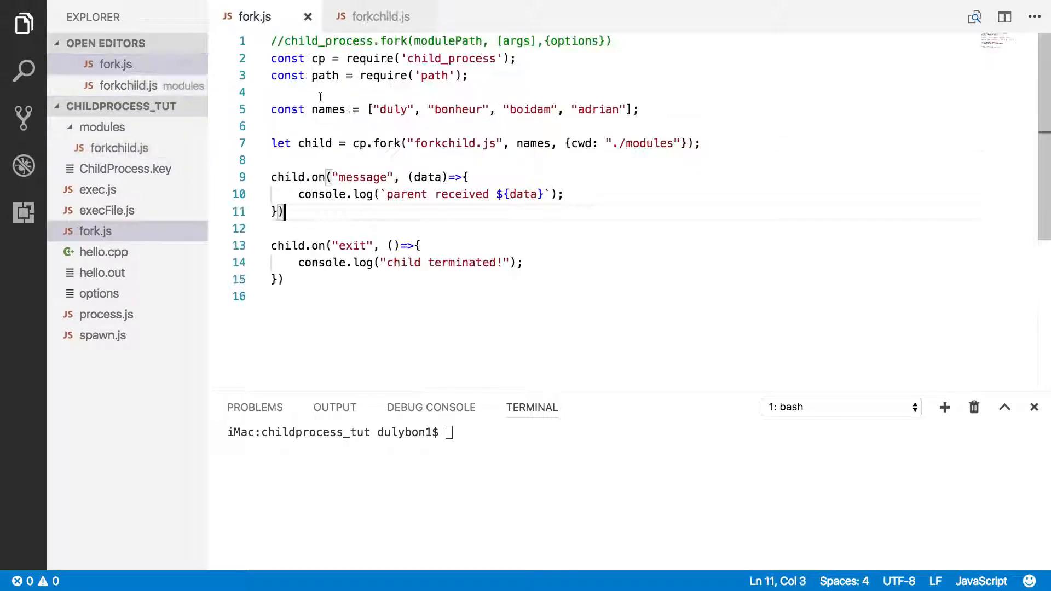
pyautogui.moveTo(520, 194)
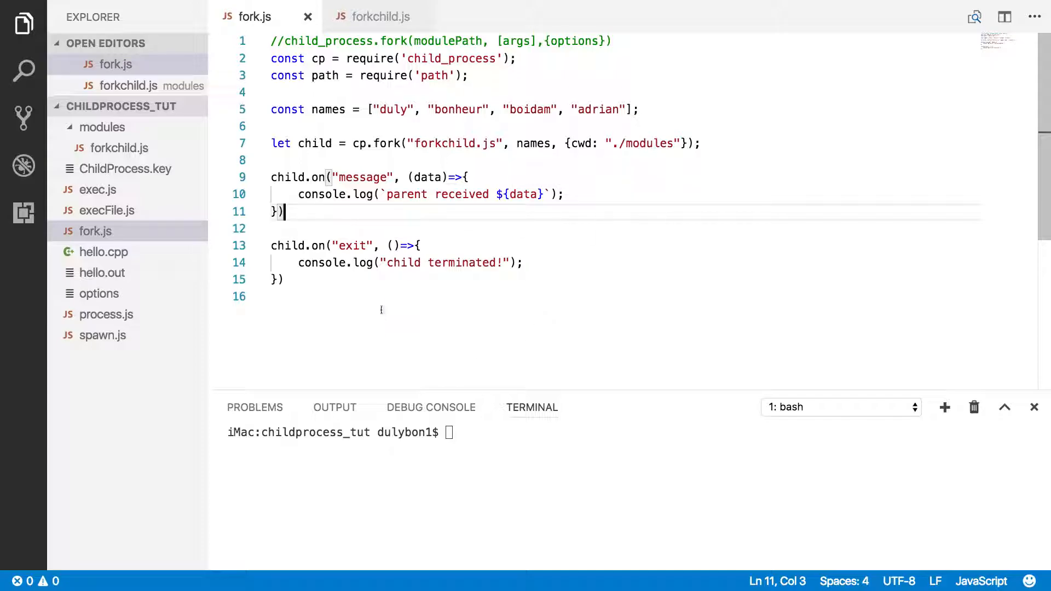
# Add a setInterval block at 1000 ms after the exit handler, starting child.send inside
pyautogui.press('enter')
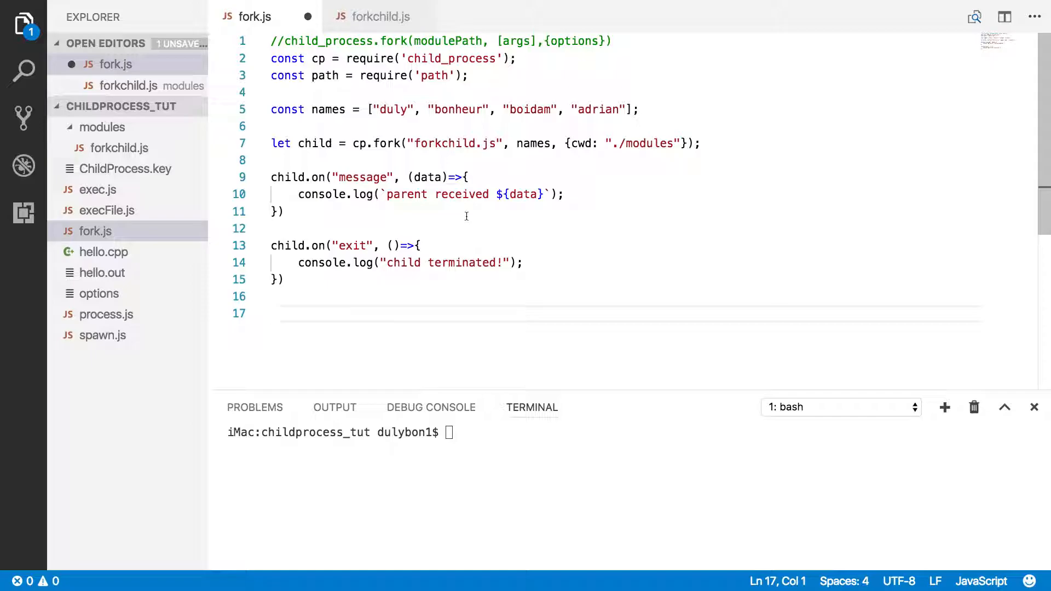
pyautogui.moveTo(540, 231)
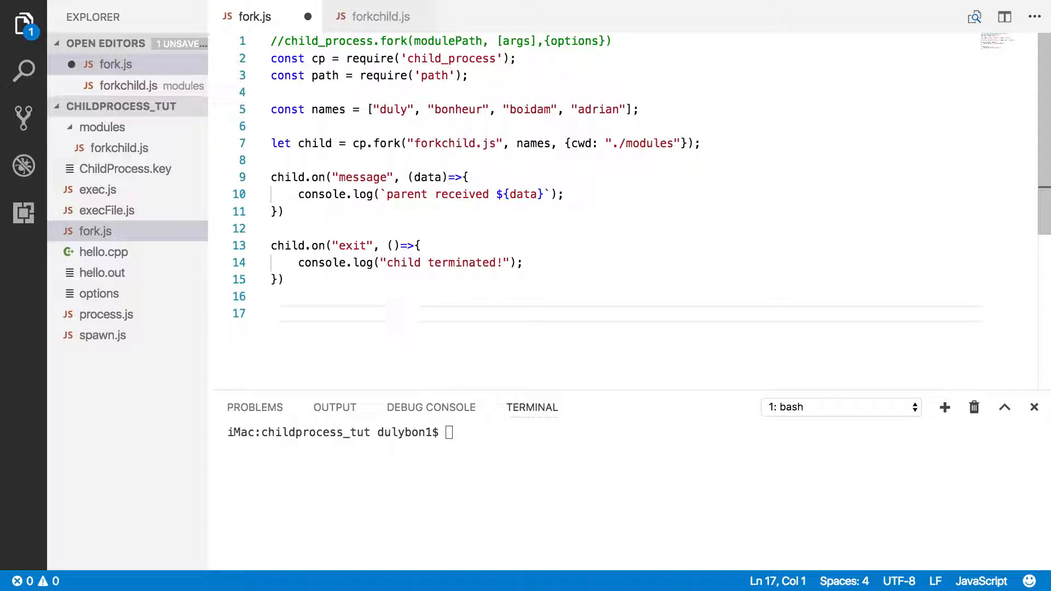
pyautogui.write('setInterval')
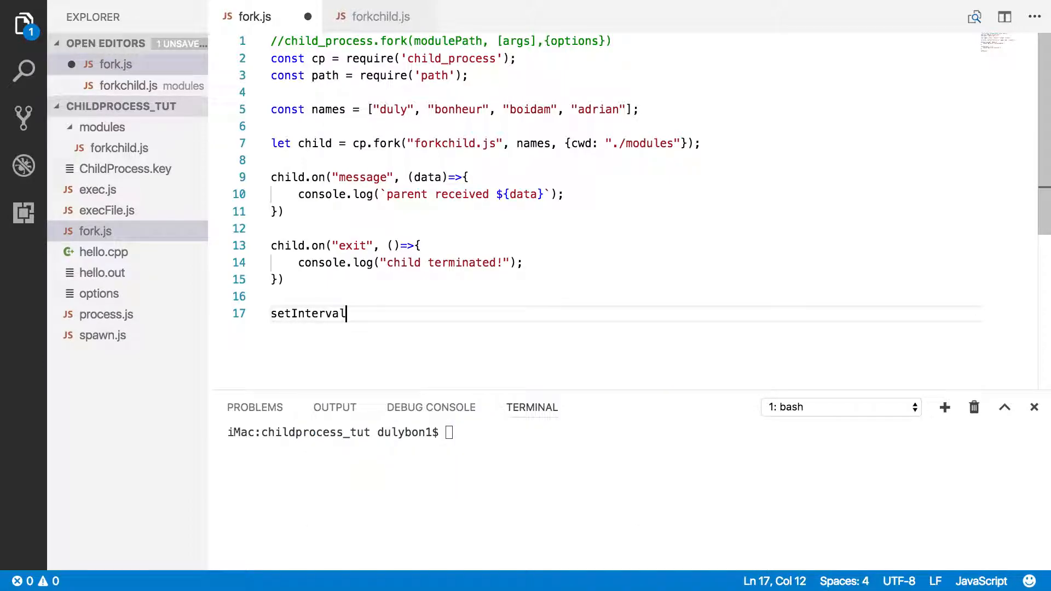
pyautogui.write('(')
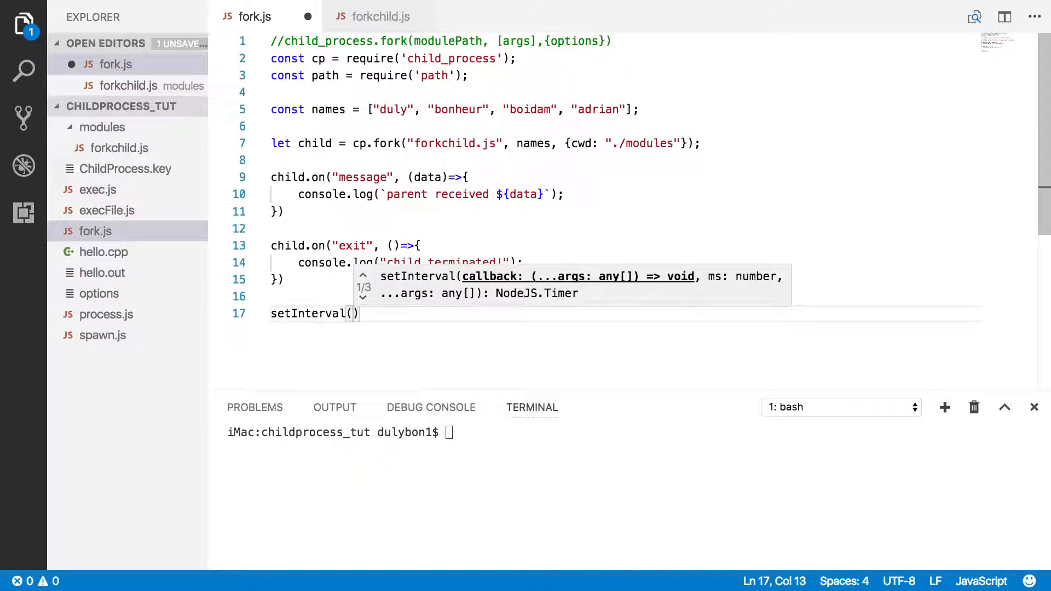
pyautogui.write('(')
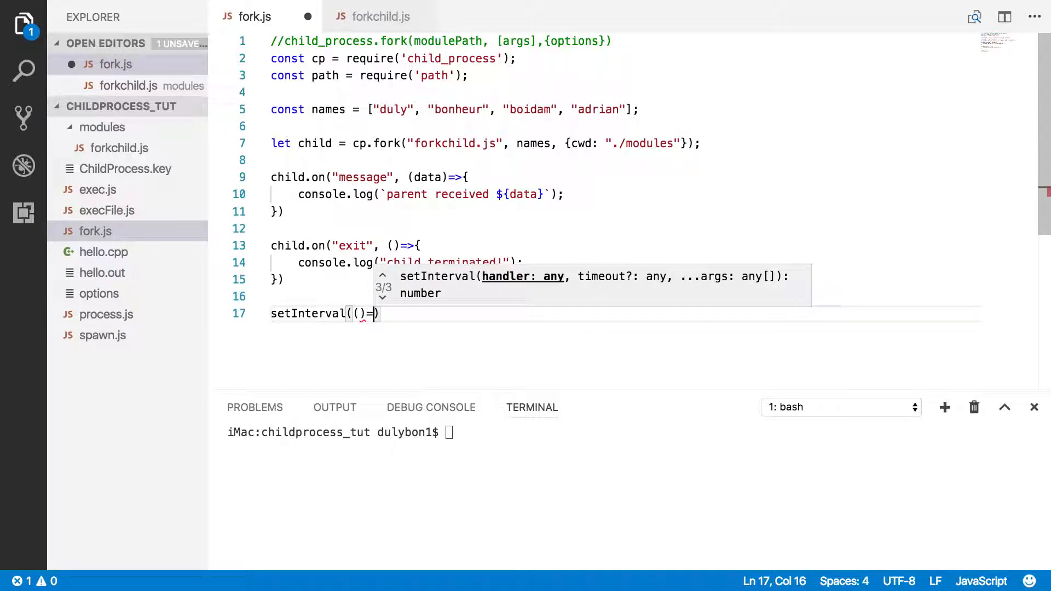
pyautogui.write('{')
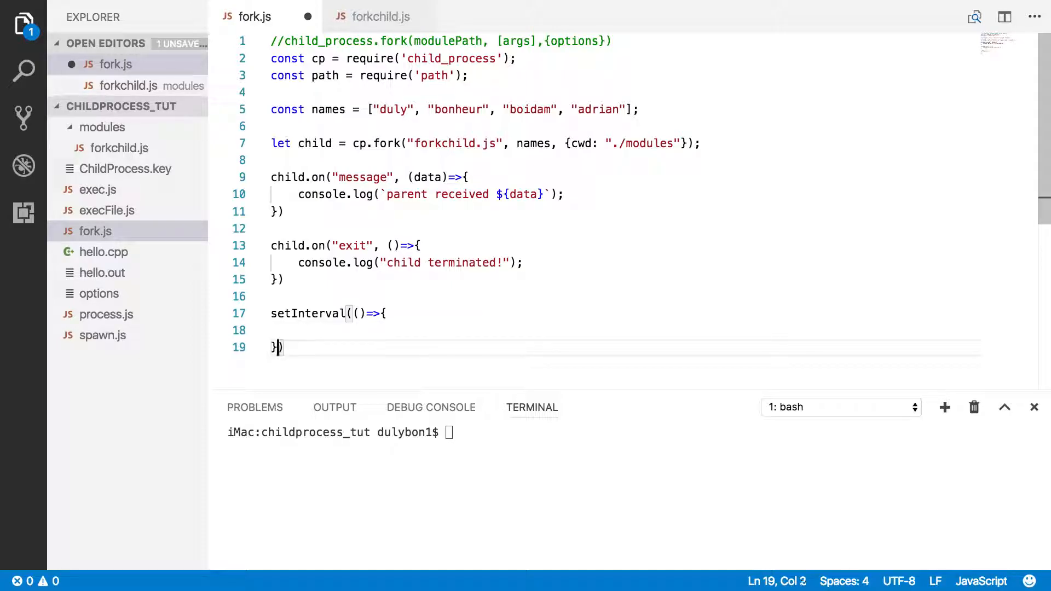
pyautogui.write(', 1000')
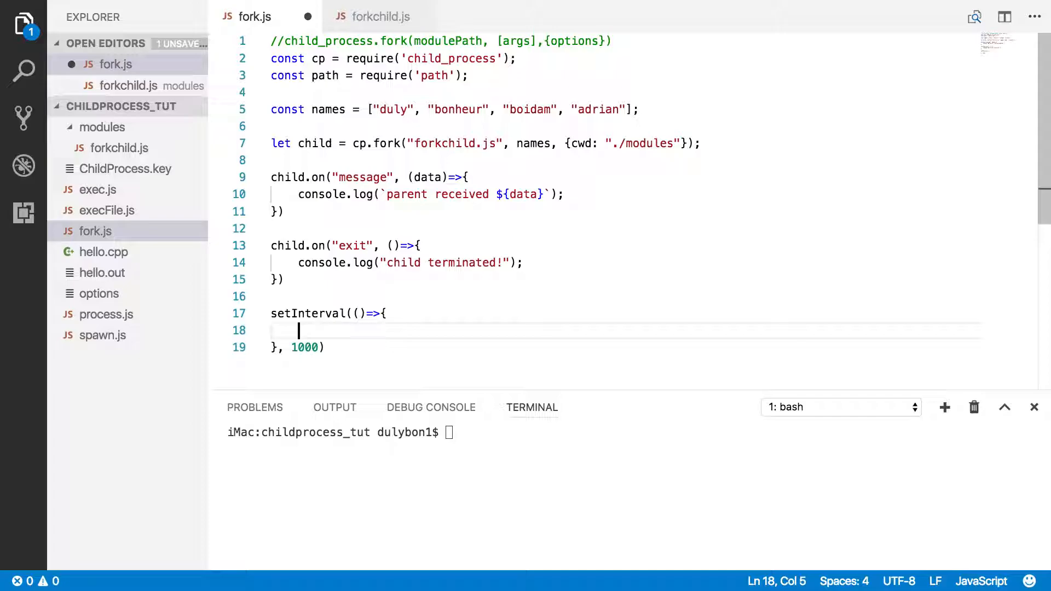
pyautogui.write('ch')
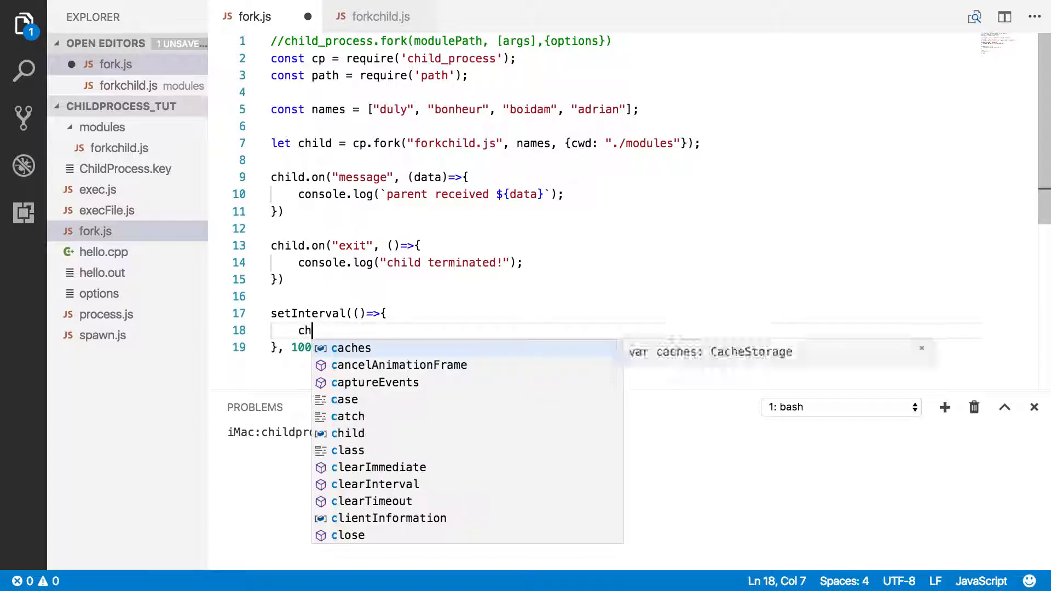
pyautogui.write('ild.')
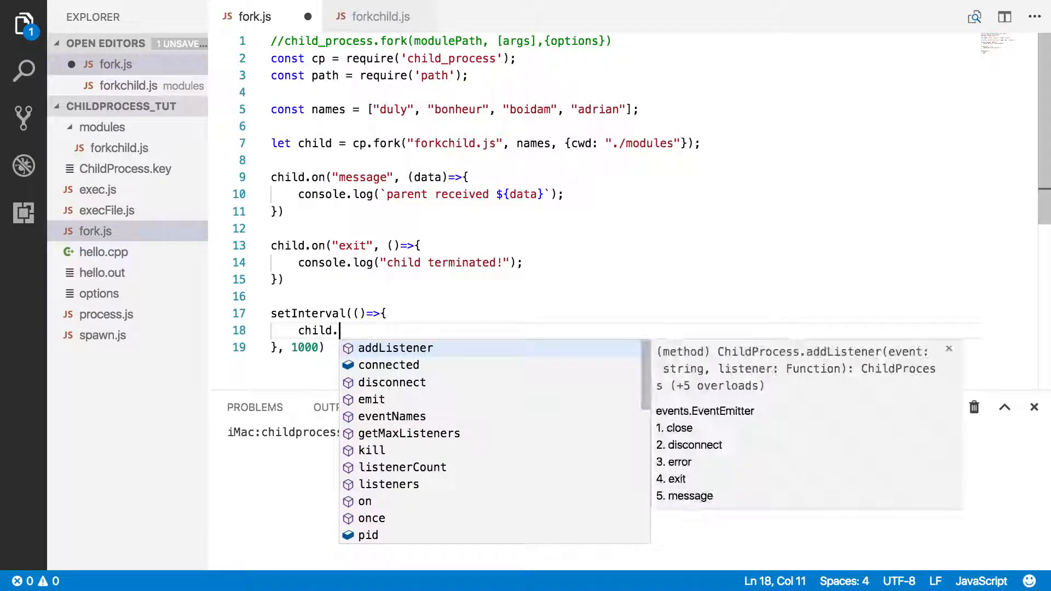
pyautogui.write('send')
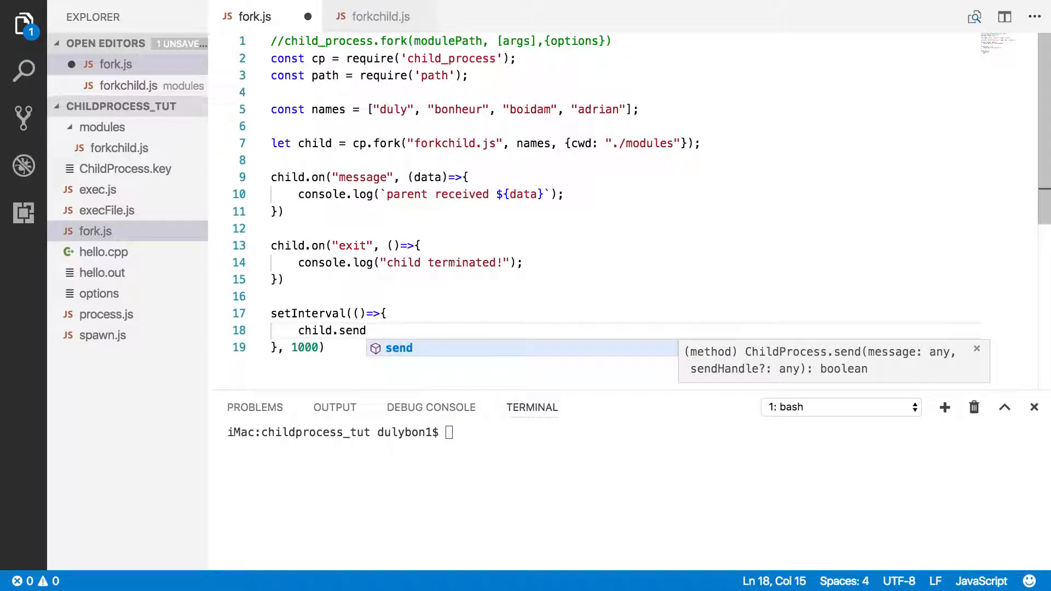
# Complete child.send({name:"duly", age: 30, city:"Naples"}); inside the interval
pyautogui.write('({})')
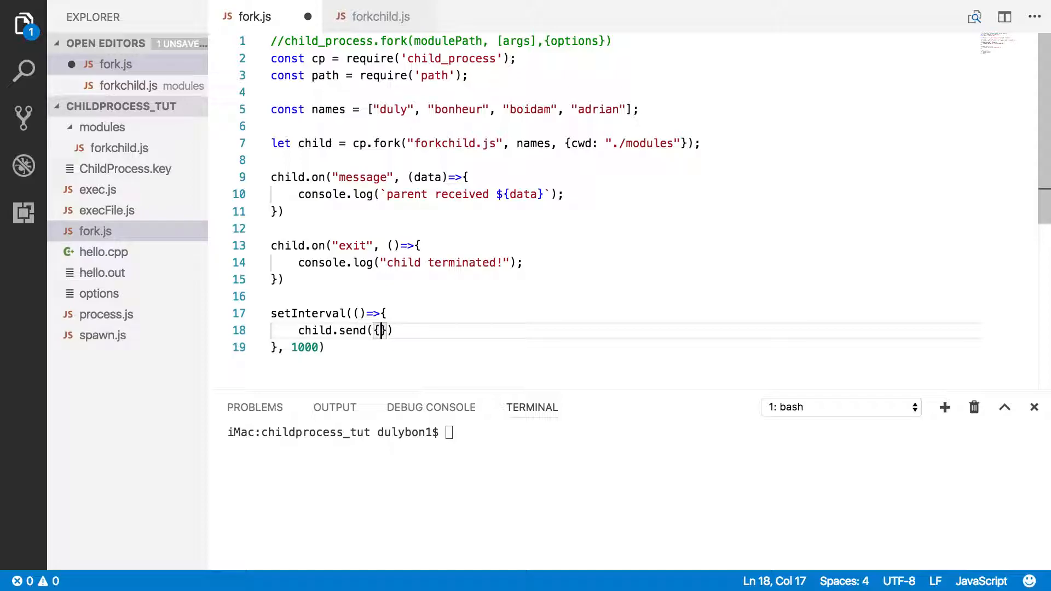
pyautogui.write('name:')
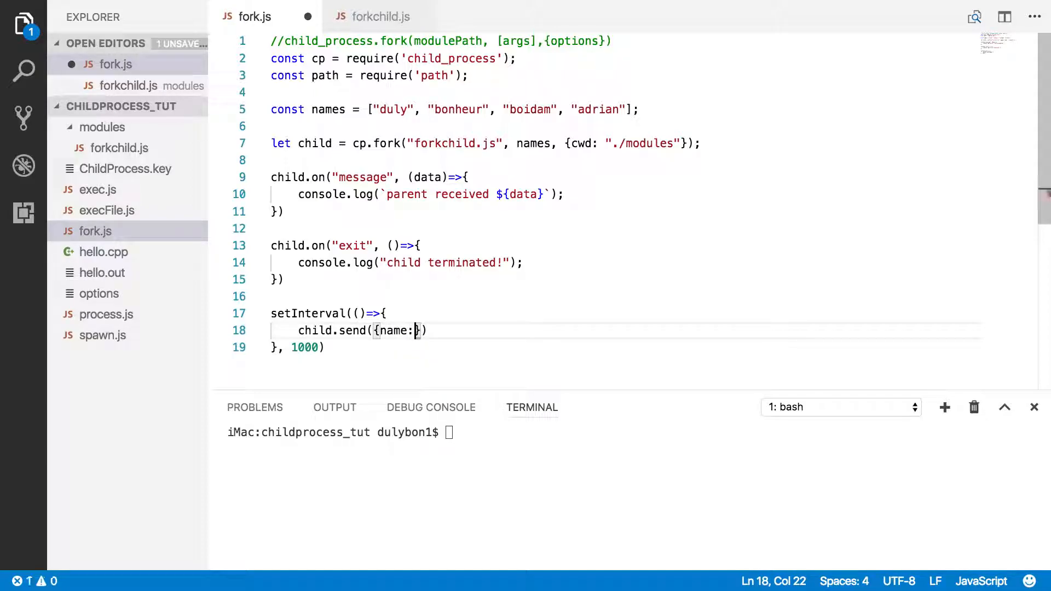
pyautogui.write('"duly",')
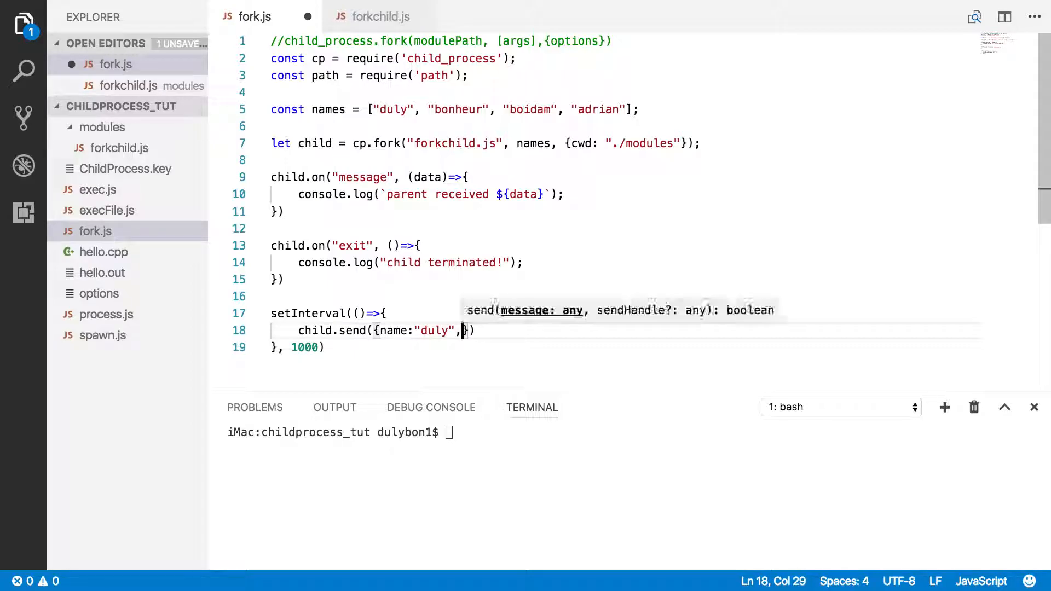
pyautogui.write('age:')
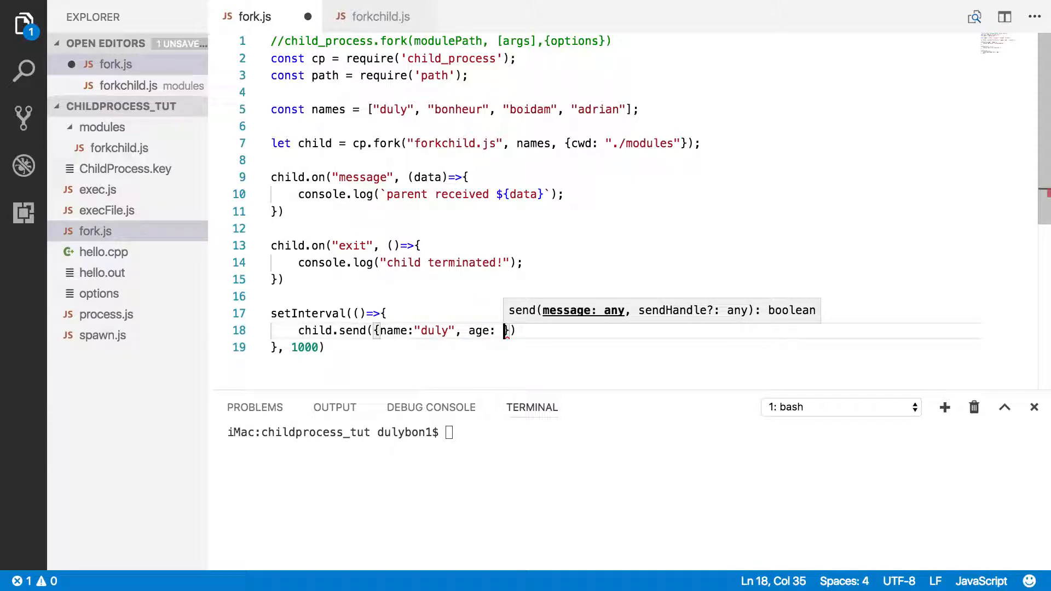
pyautogui.write('30,')
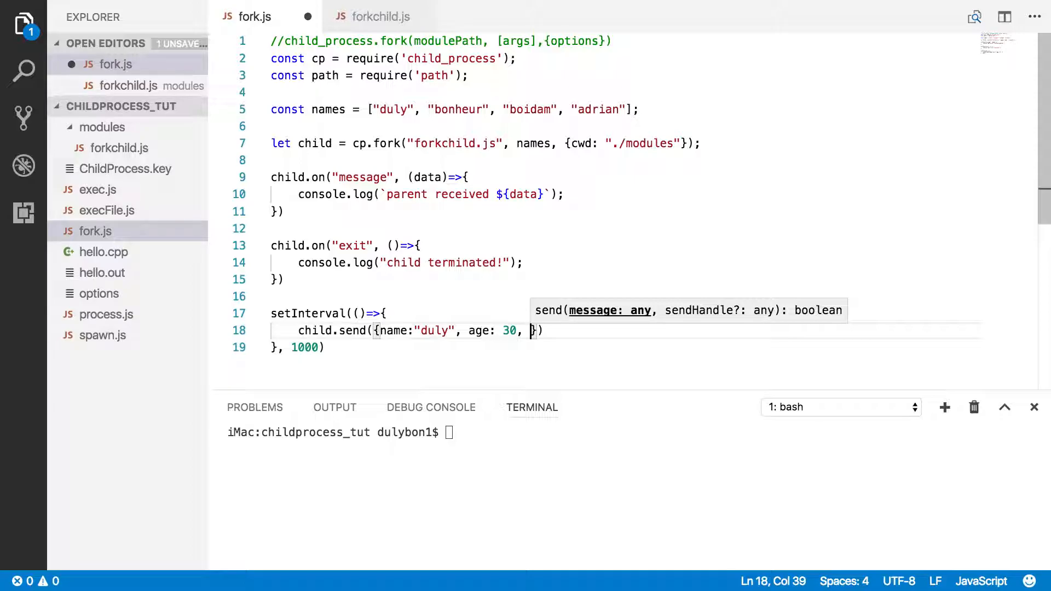
pyautogui.write('city:"N"')
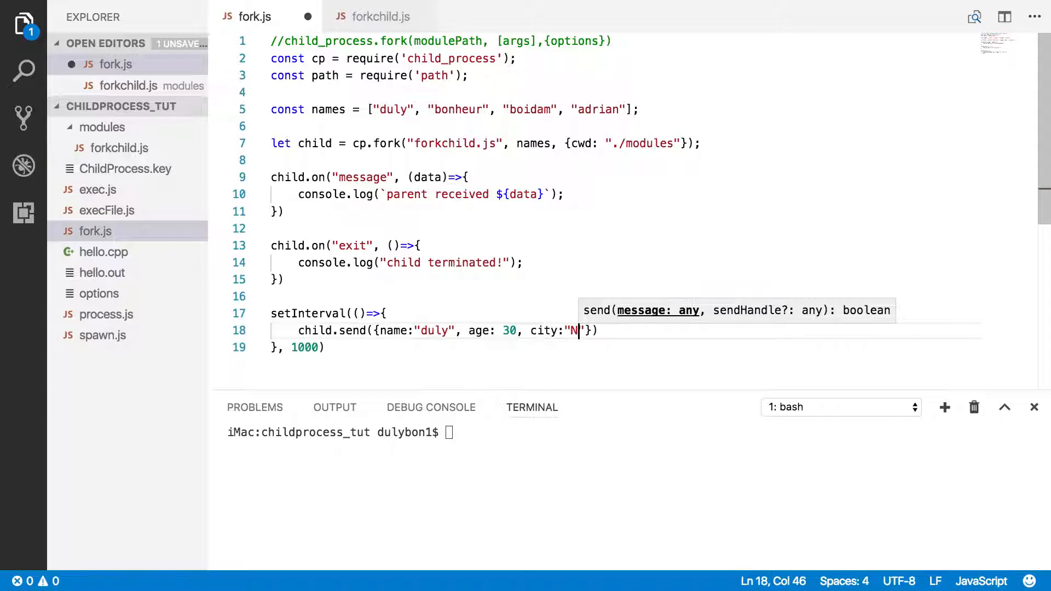
pyautogui.write('aples')
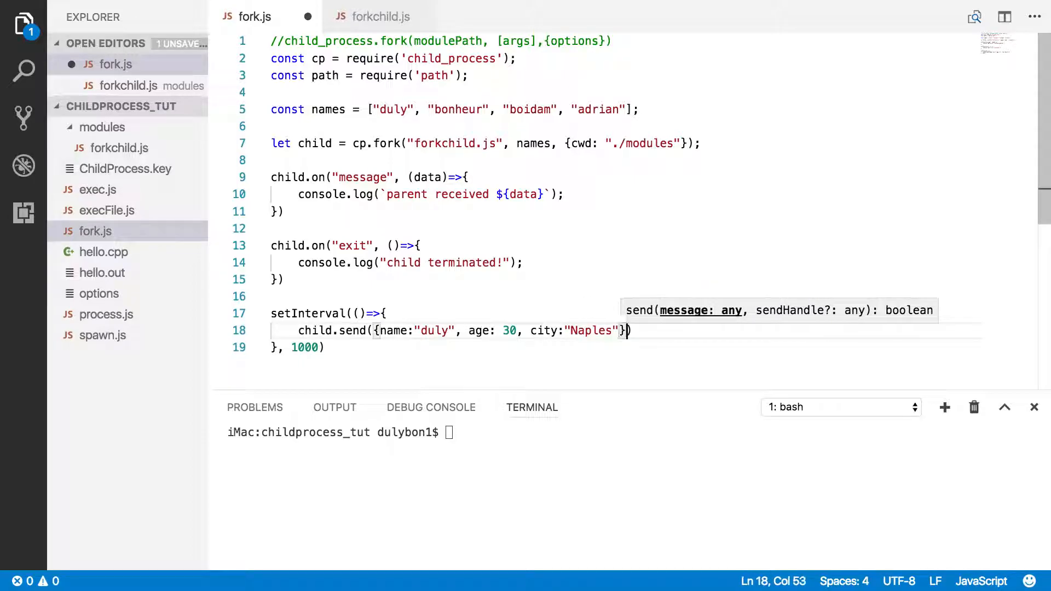
pyautogui.write(';')
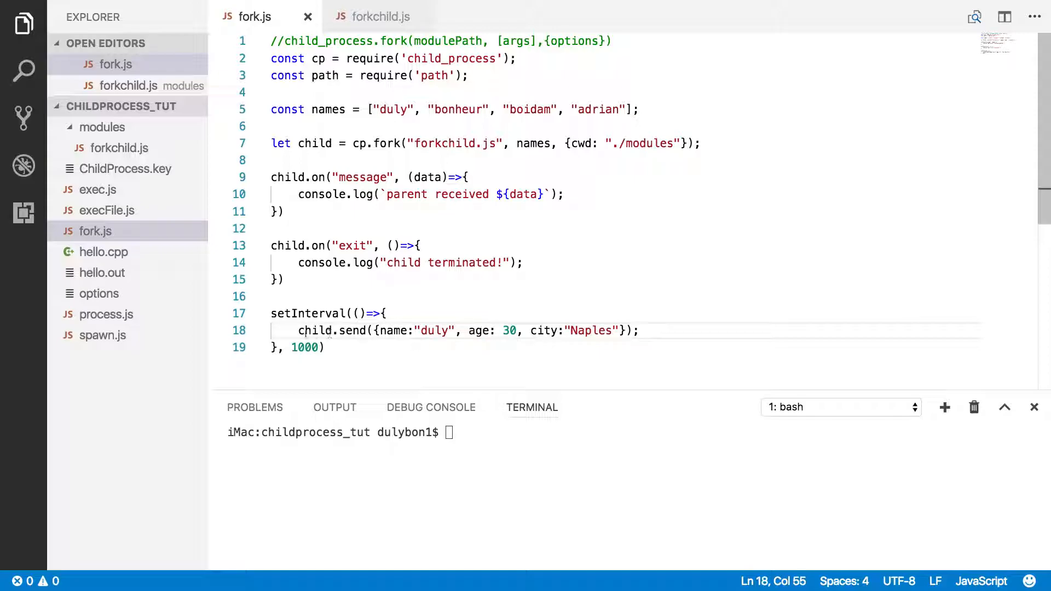
pyautogui.moveTo(297, 330); pyautogui.dragTo(640, 330)
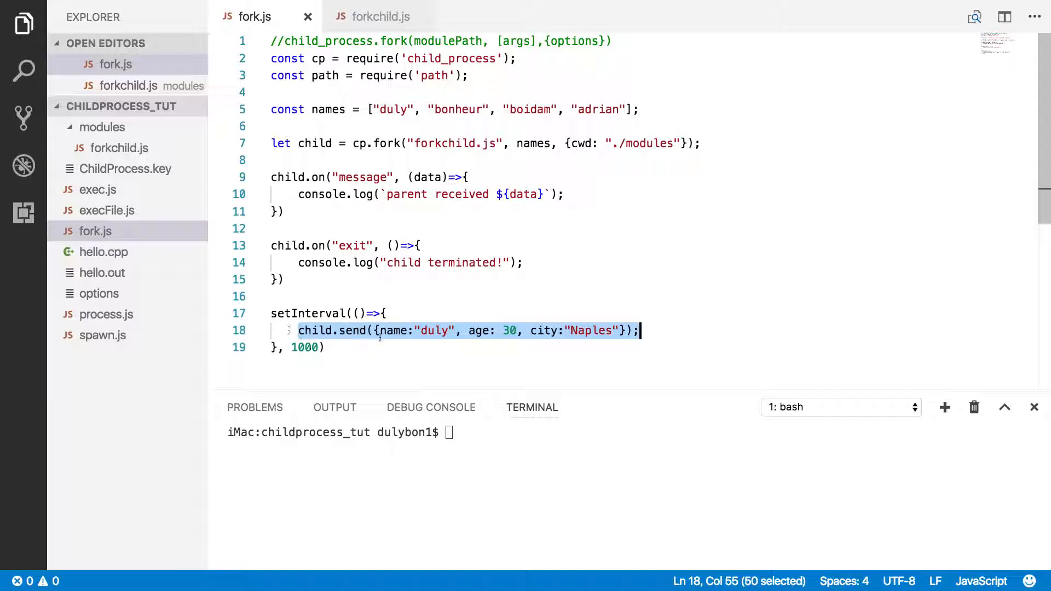
# Glance at fork.js's message listener, then go back to forkchild.js
pyautogui.click(378, 16)
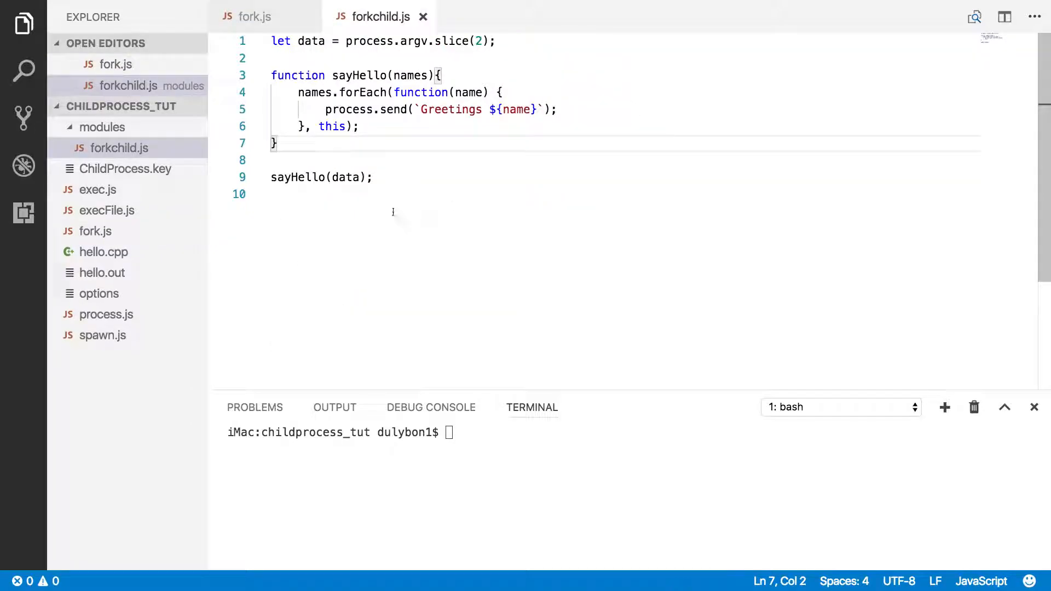
pyautogui.click(254, 16)
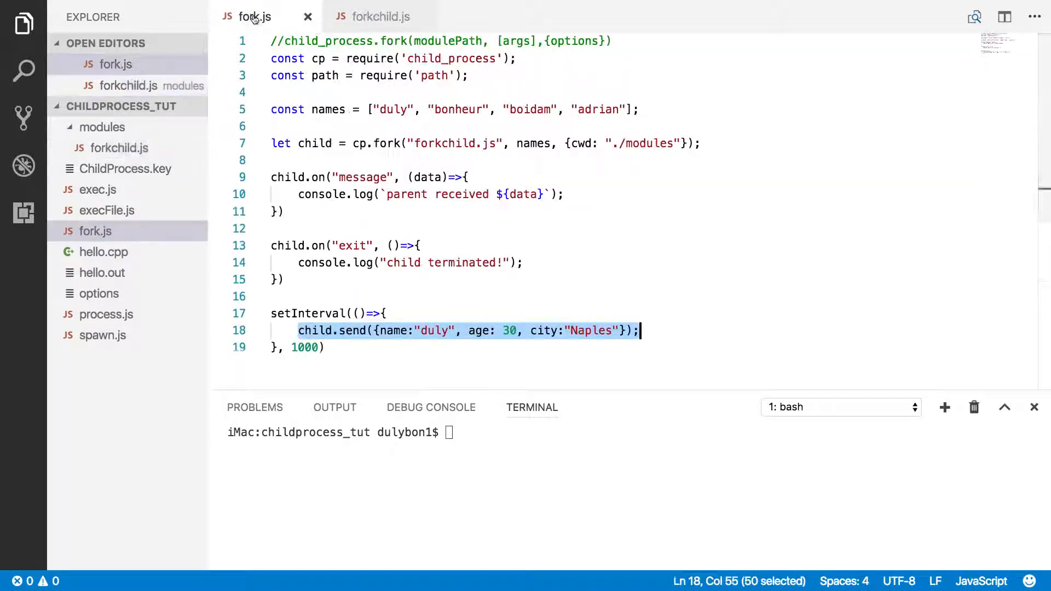
pyautogui.click(284, 177)
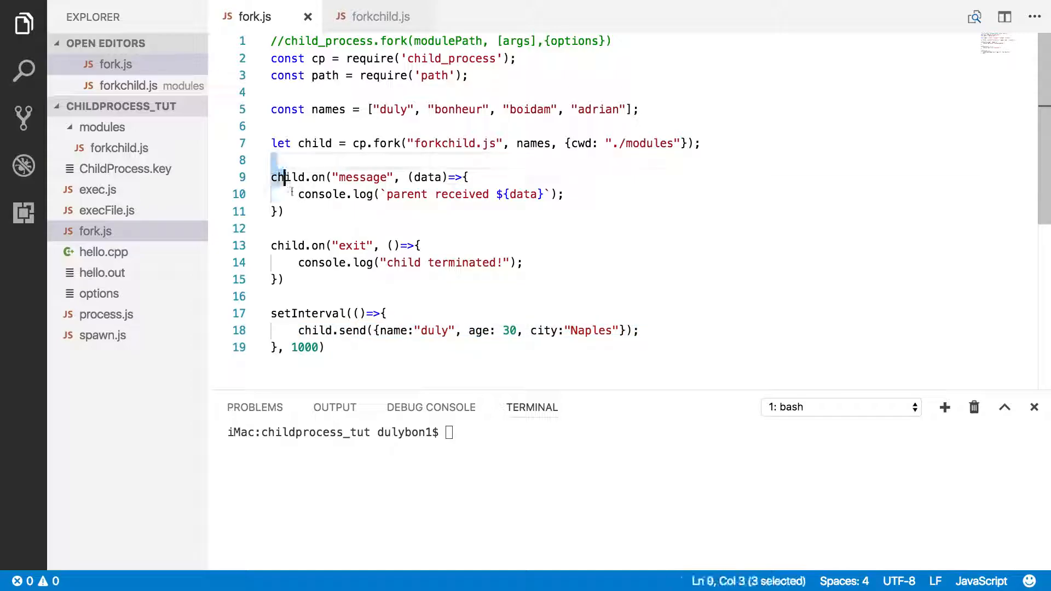
pyautogui.doubleClick(362, 177)
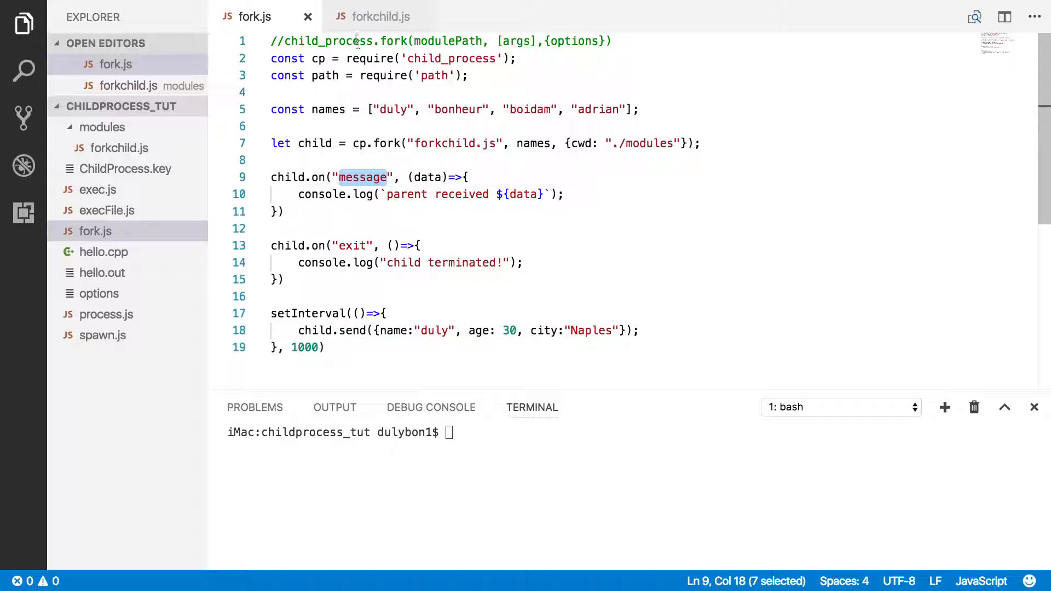
pyautogui.click(374, 16)
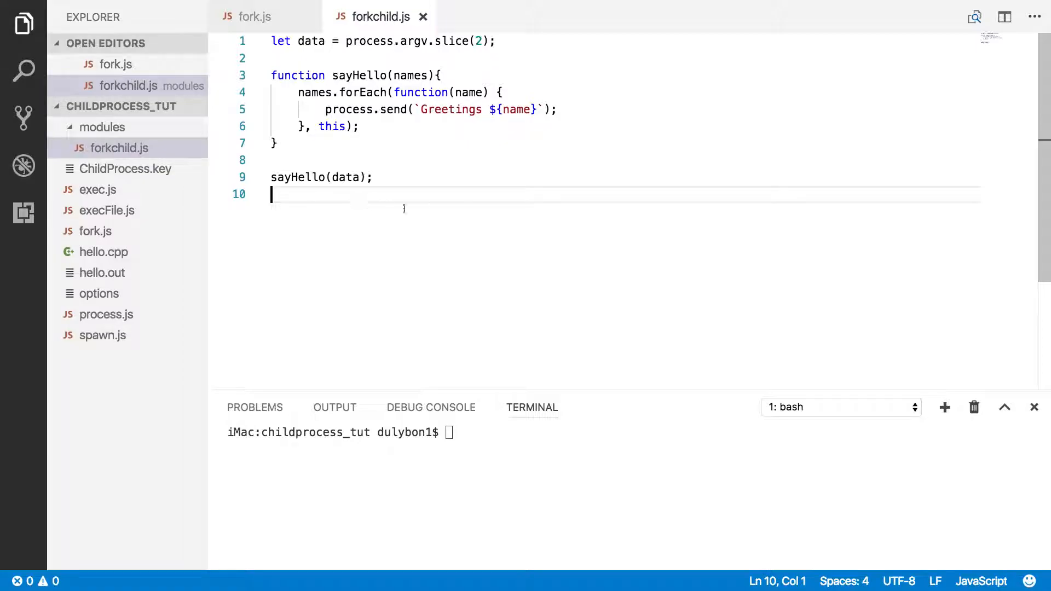
# Start a process.on message handler with an arrow function in forkchild.js
pyautogui.press('Enter')
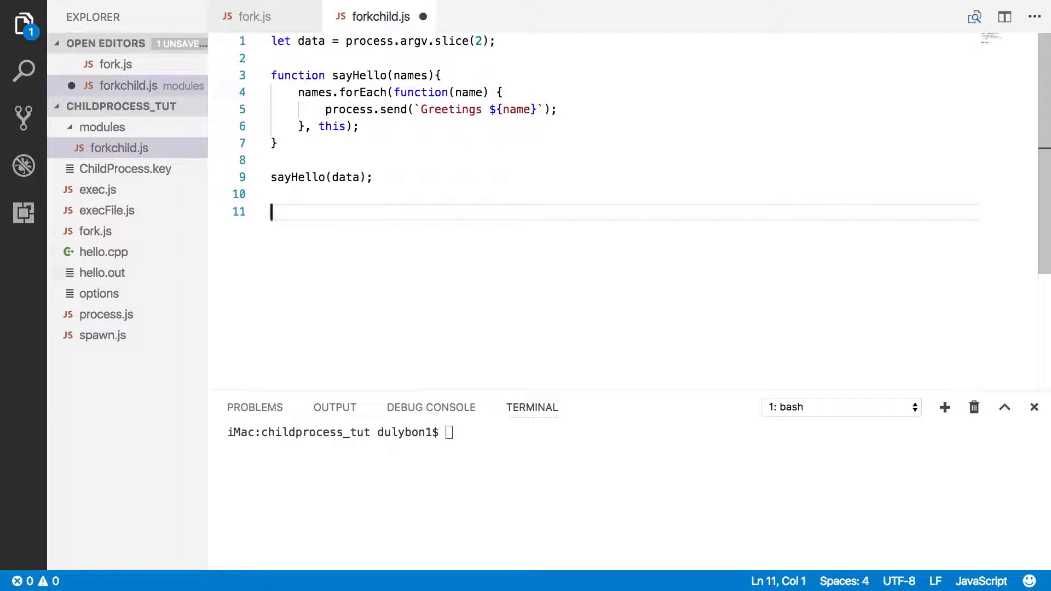
pyautogui.write('pro')
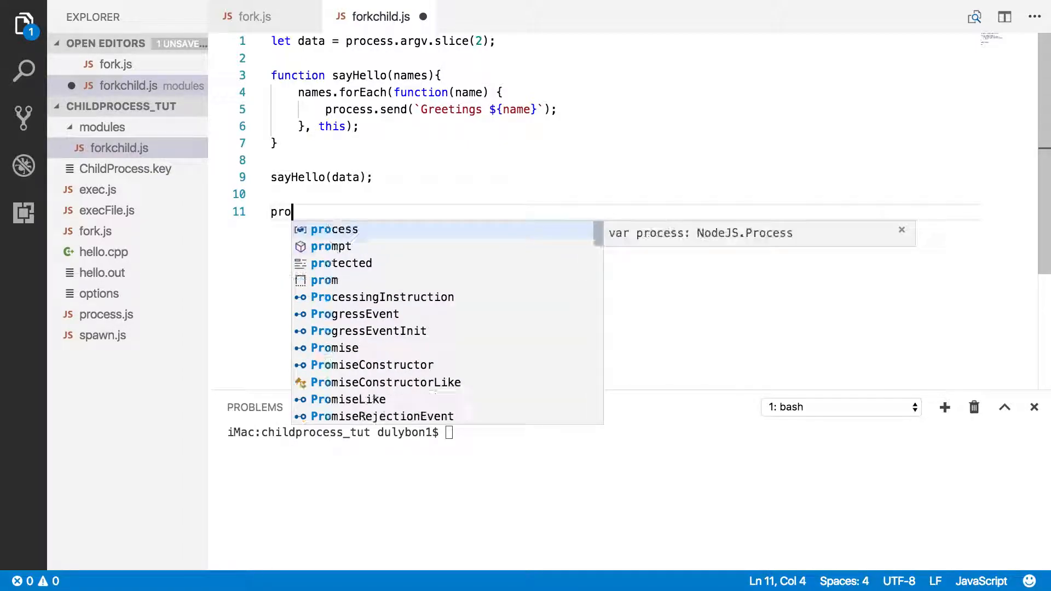
pyautogui.write('cess.')
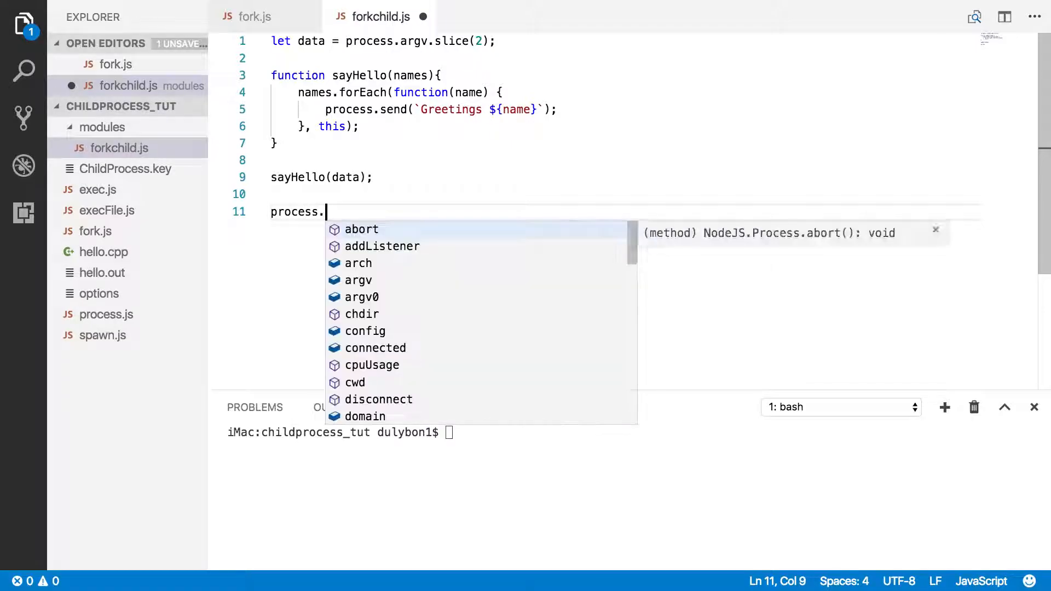
pyautogui.write('on("message",')
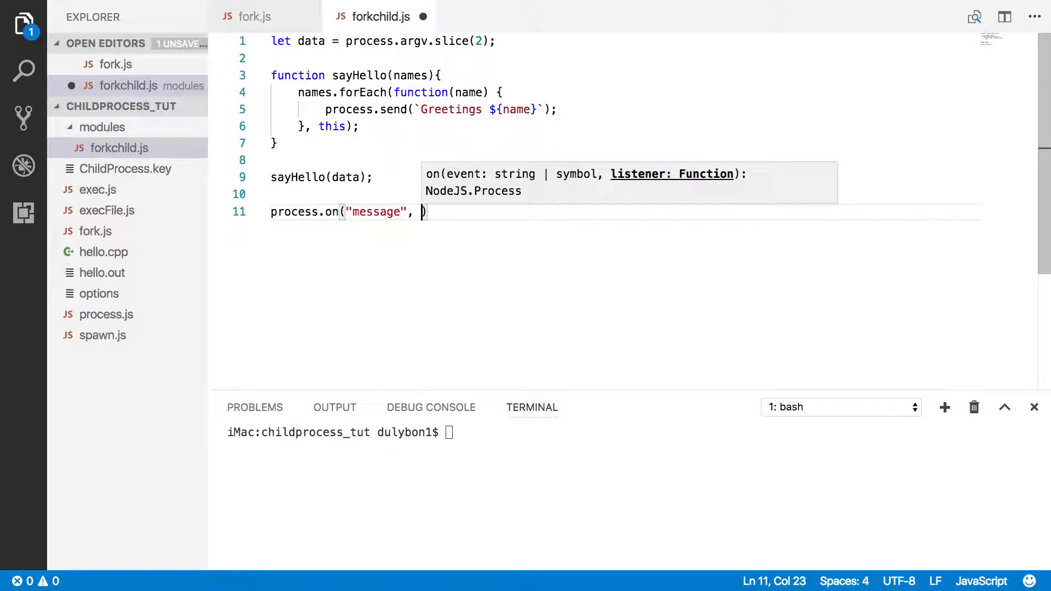
pyautogui.write('{')
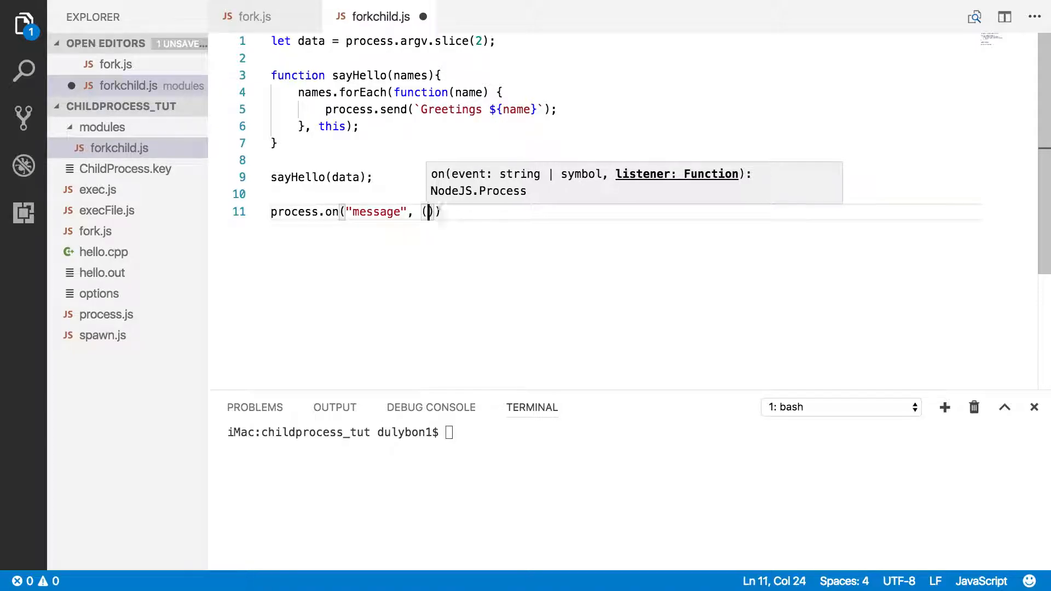
pyautogui.write('.')
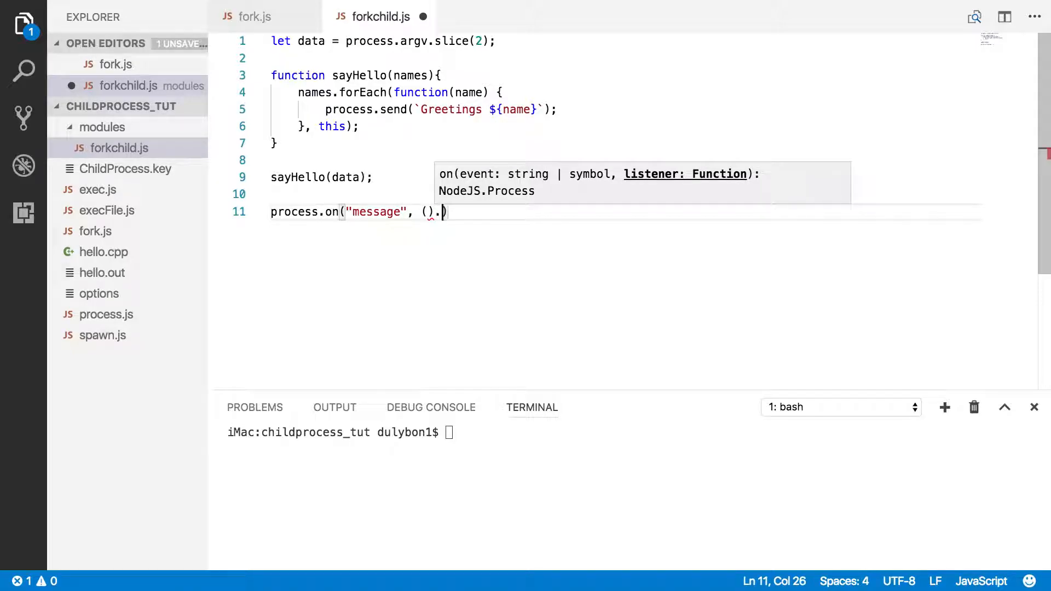
pyautogui.press('Backspace')
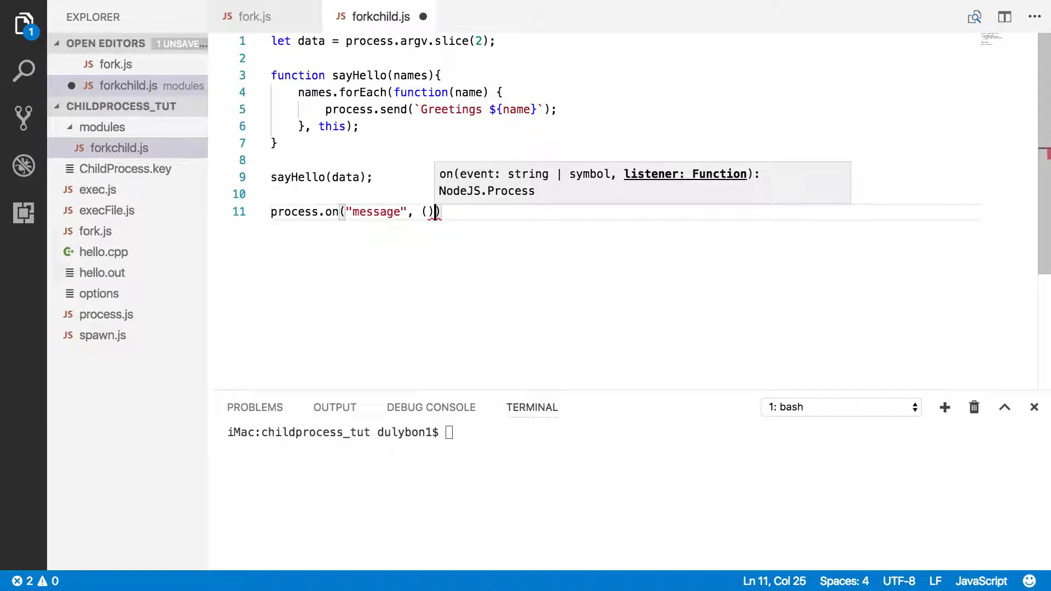
pyautogui.write('=>')
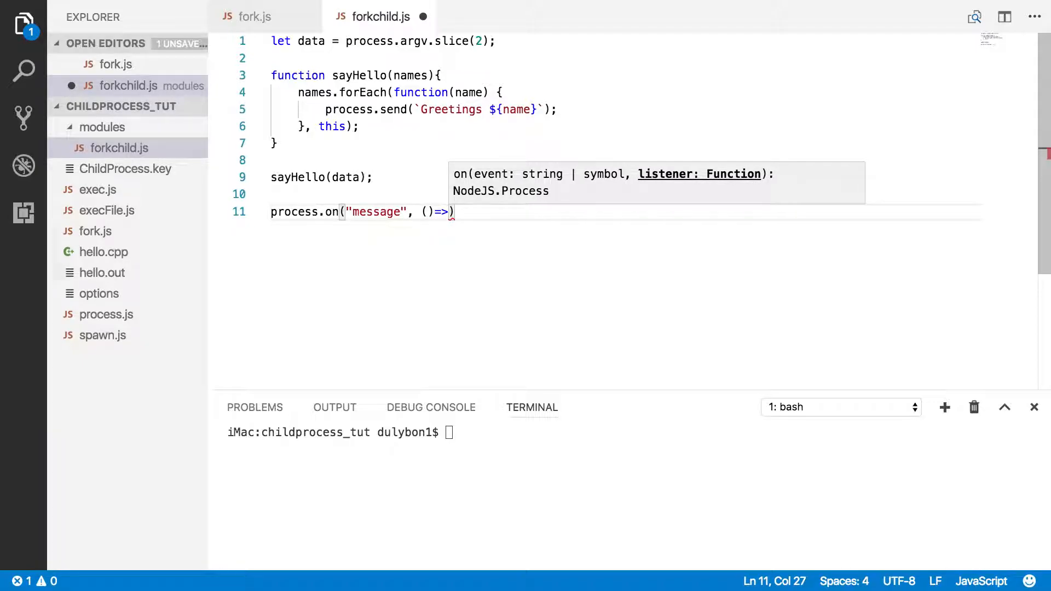
pyautogui.write('{')
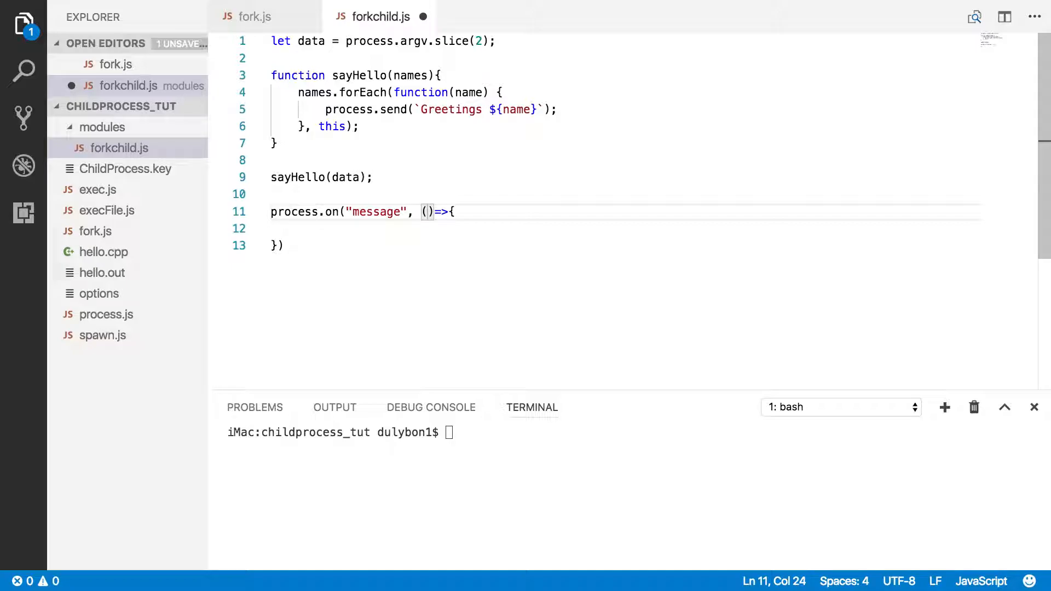
# Log the received userData inside the handler with console.dir and {colors: true}
pyautogui.write('userData')
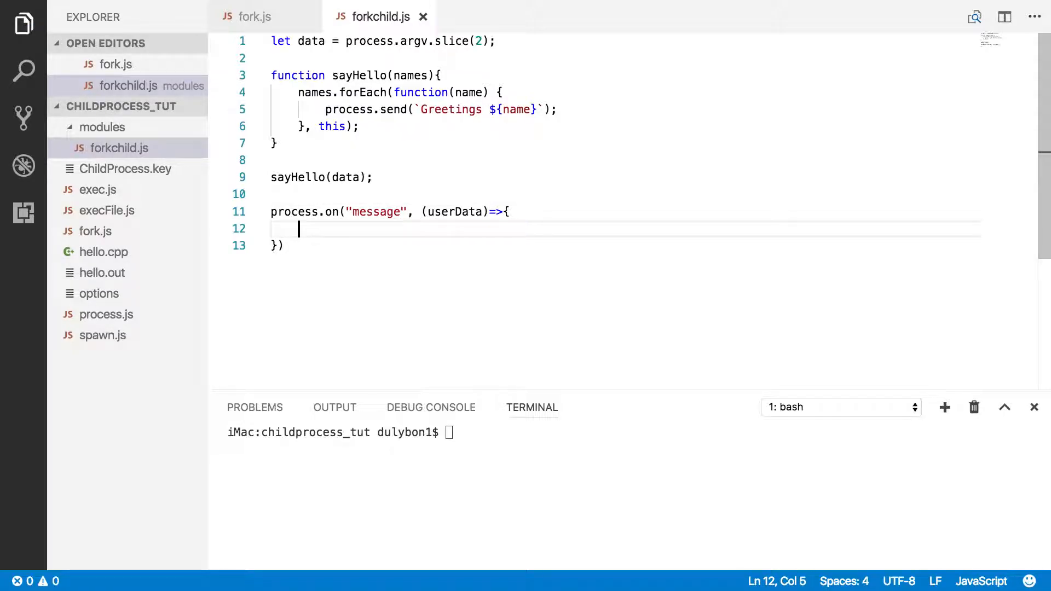
pyautogui.write('co')
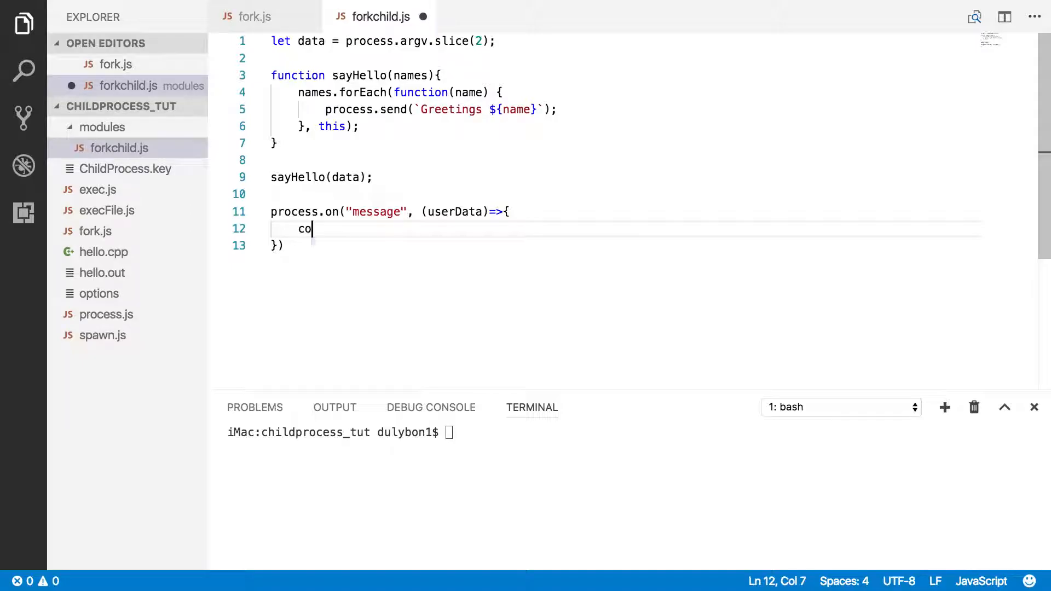
pyautogui.write('nsole.da')
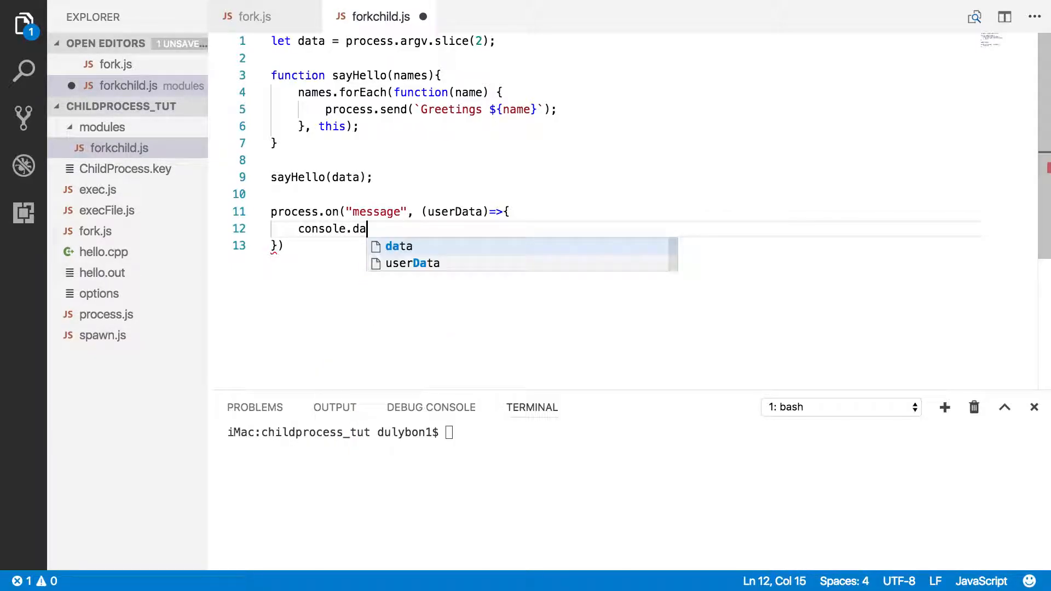
pyautogui.write('ir(')
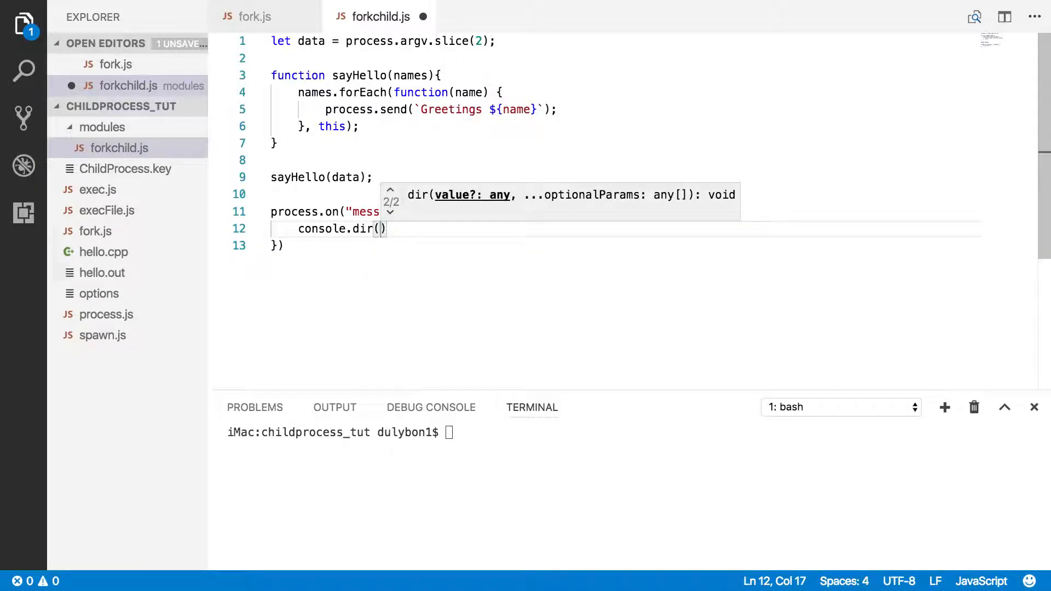
pyautogui.write('userData')
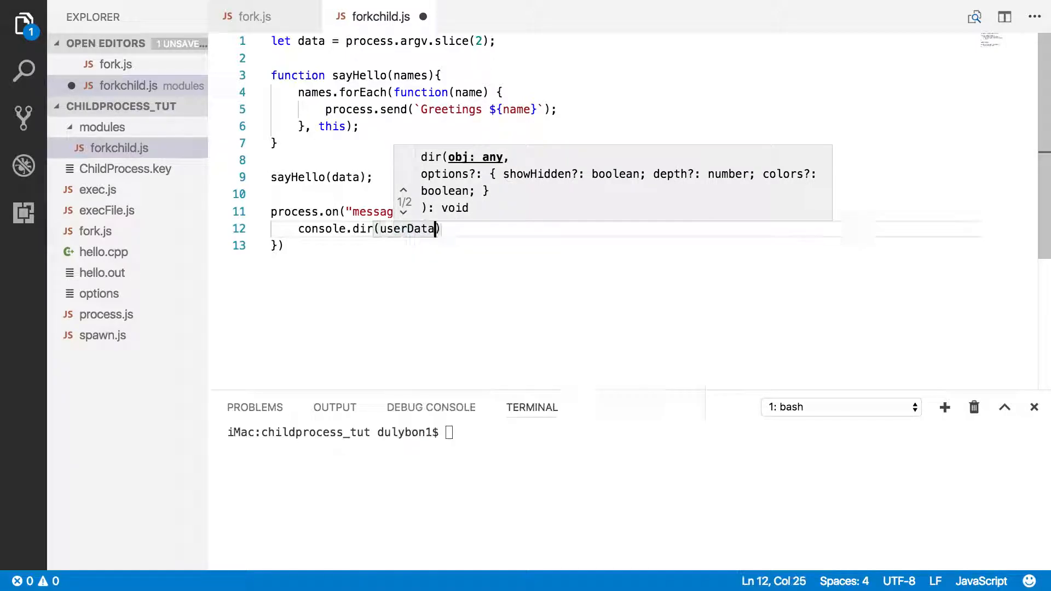
pyautogui.write(',')
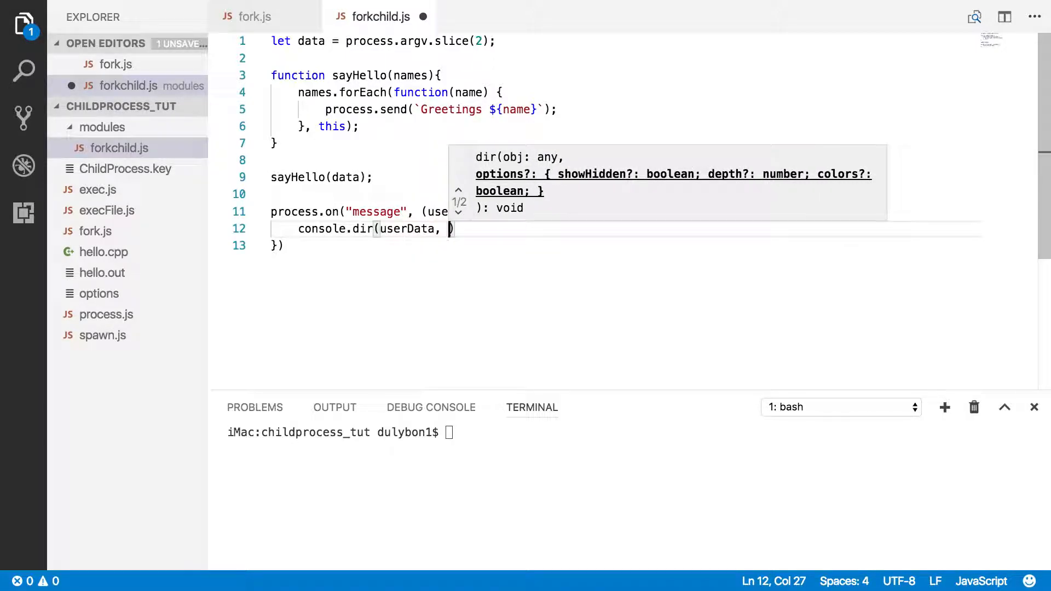
pyautogui.write('{colo')
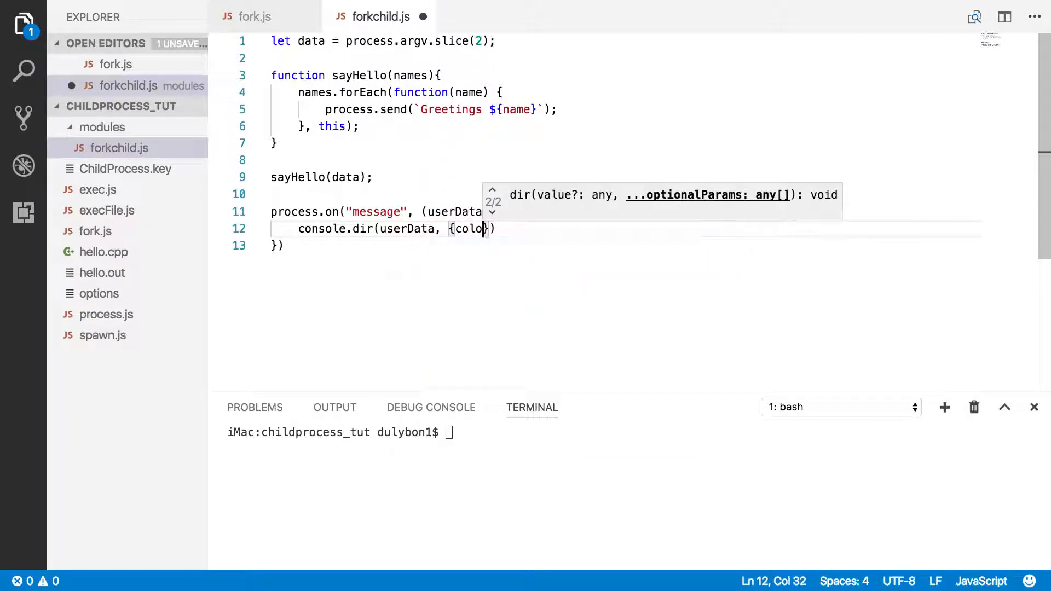
pyautogui.write('rs:')
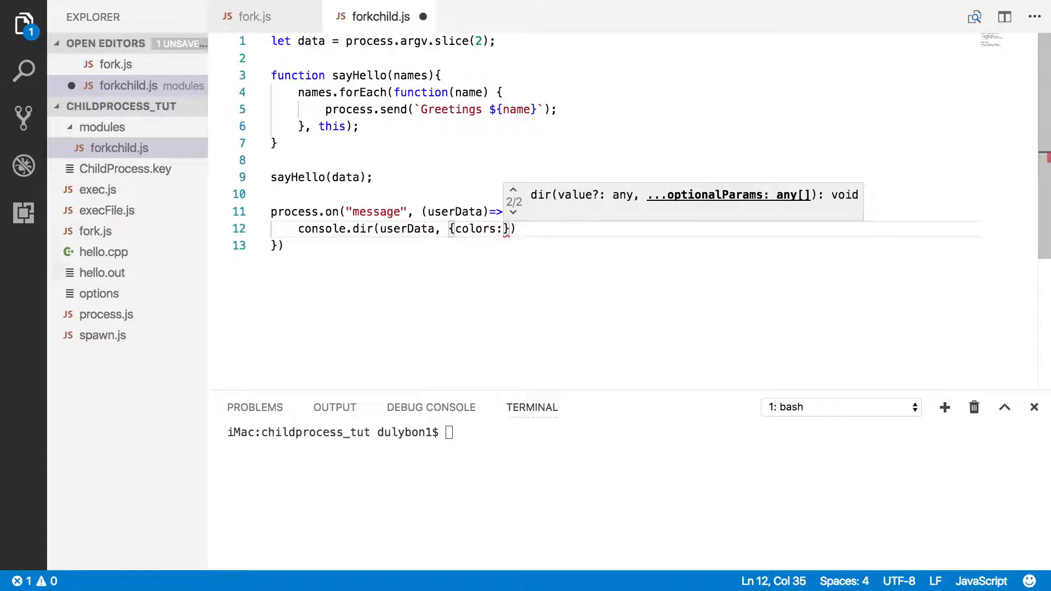
pyautogui.write('true')
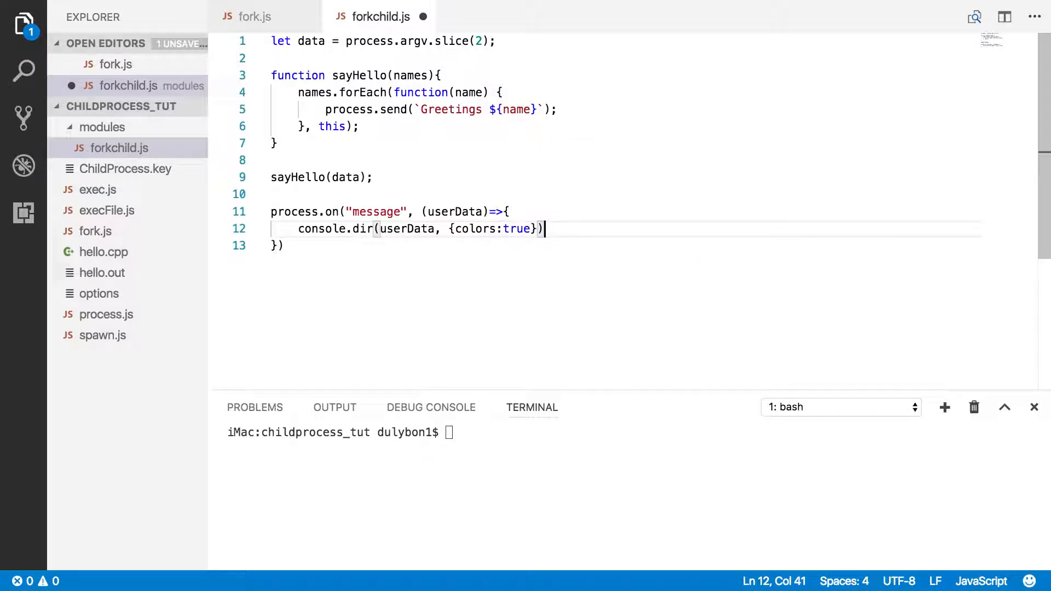
pyautogui.write(';')
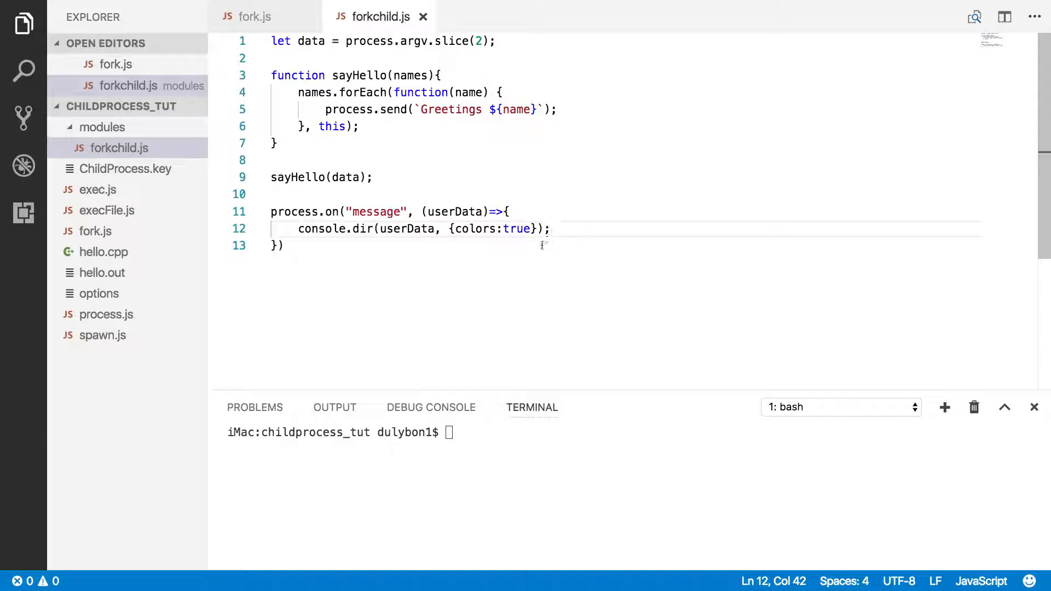
pyautogui.click(254, 16)
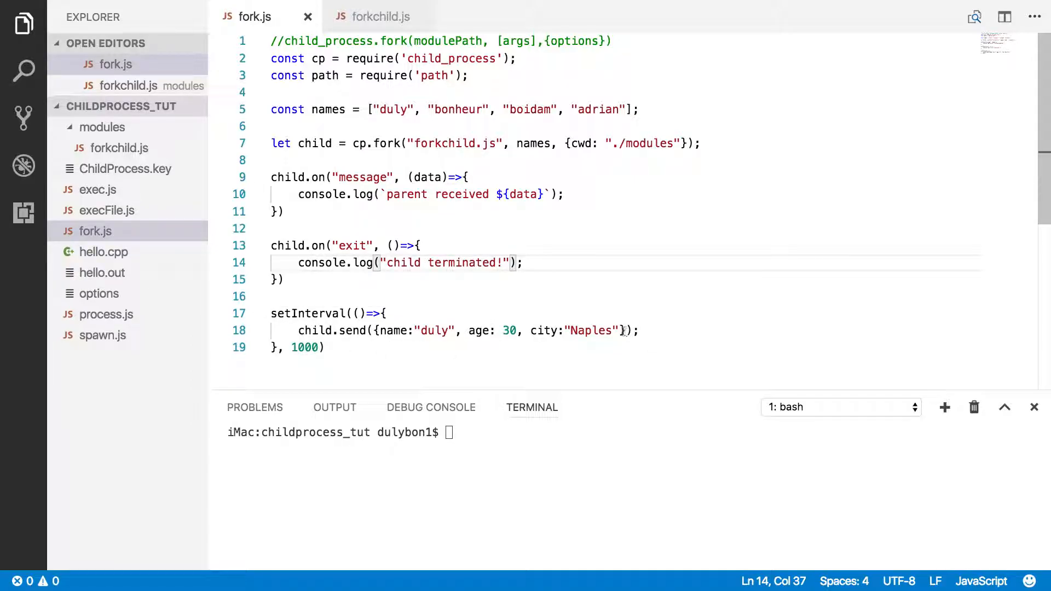
# Highlight the sent object in fork.js, review forkchild.js, and return to fork.js
pyautogui.moveTo(383, 330); pyautogui.dragTo(620, 329)
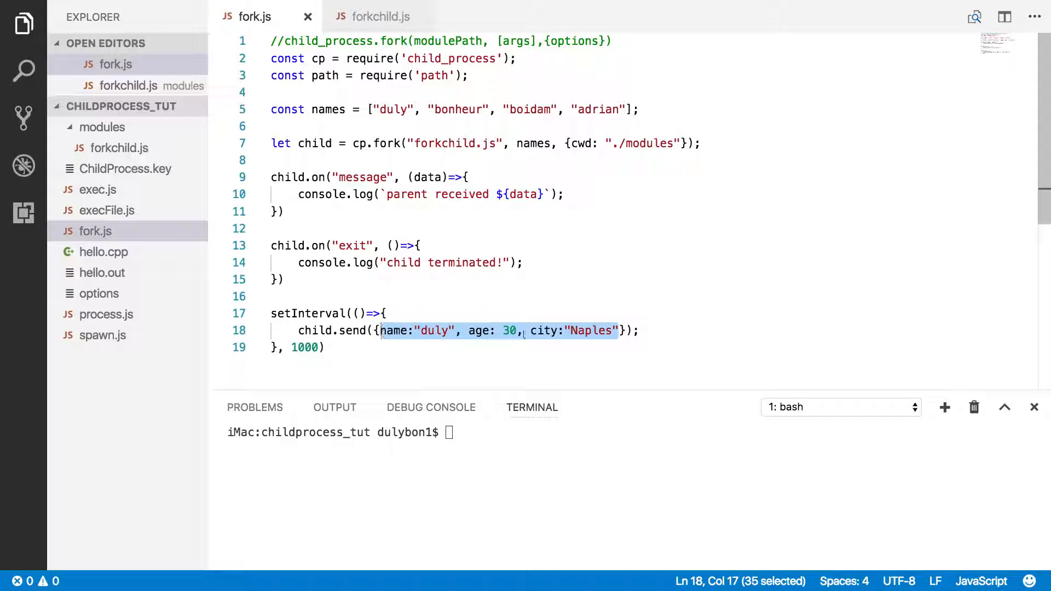
pyautogui.click(379, 16)
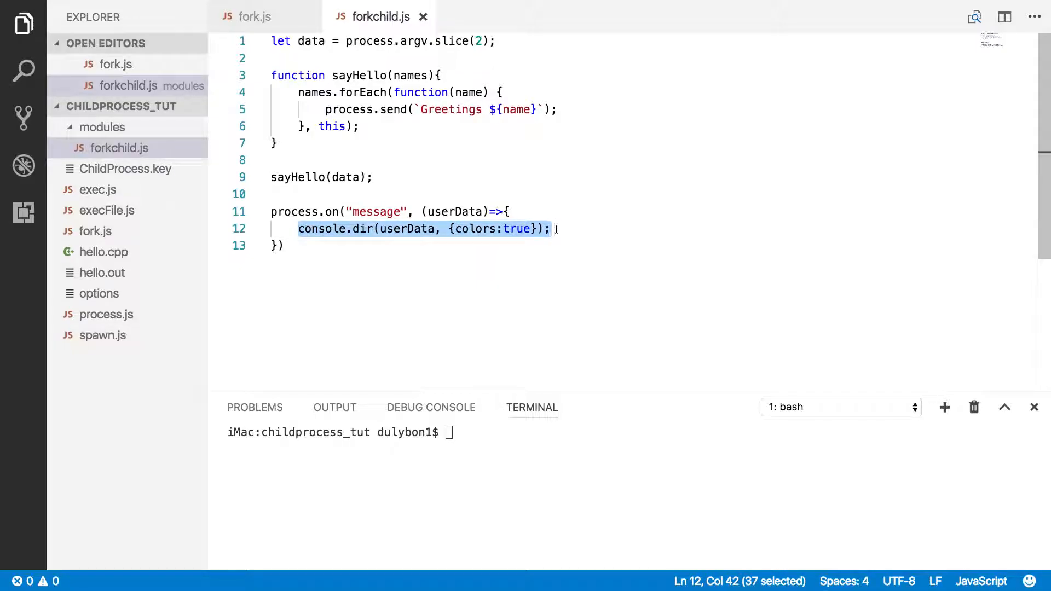
pyautogui.click(254, 15)
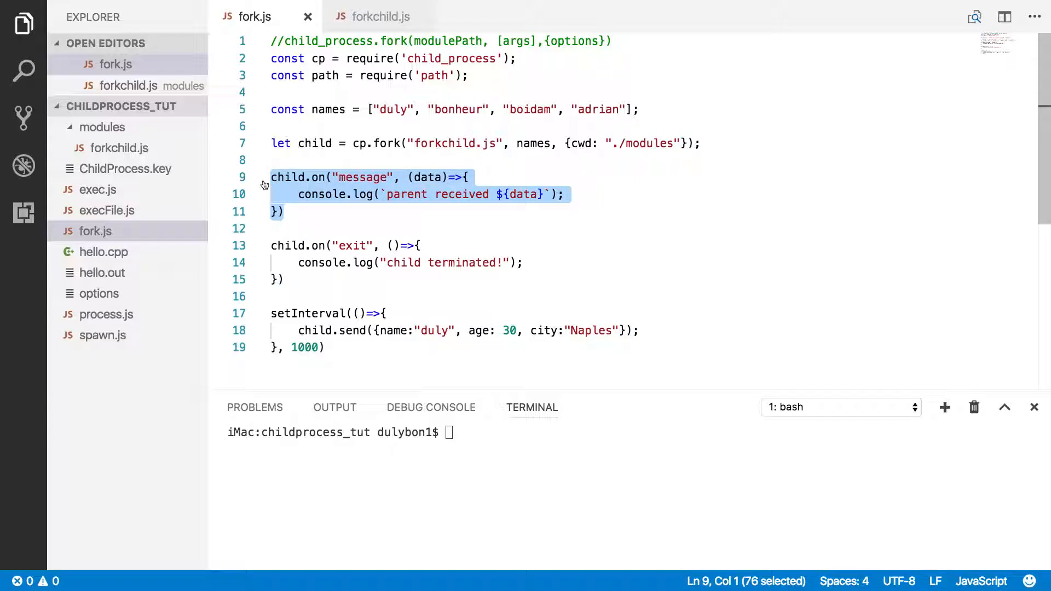
# Comment out the message listener and names array, and remove names from cp.fork
pyautogui.press('cmd+/')
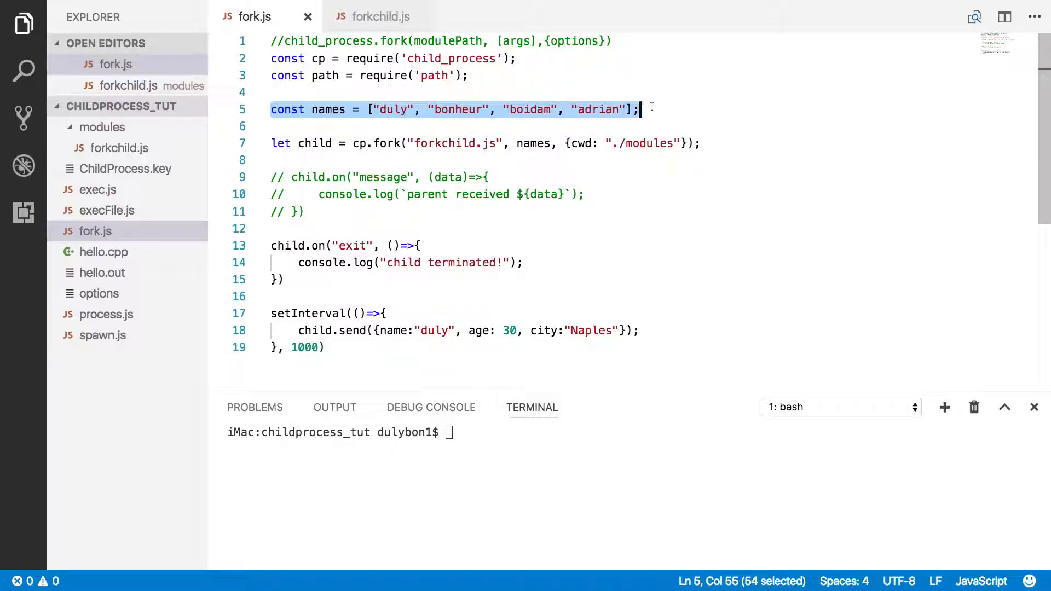
pyautogui.press('cmd+/')
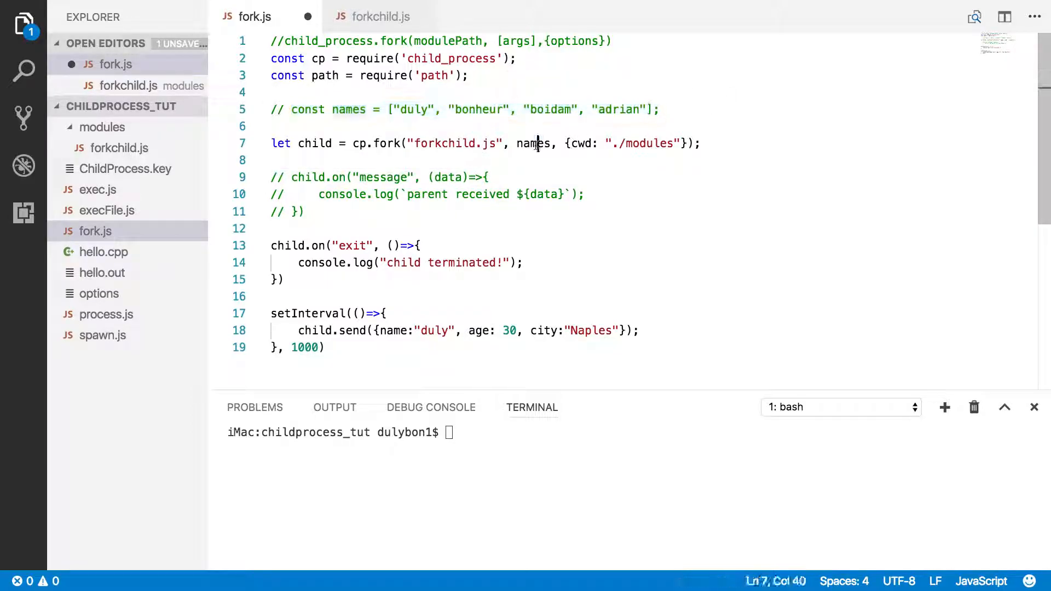
pyautogui.press('Backspace')
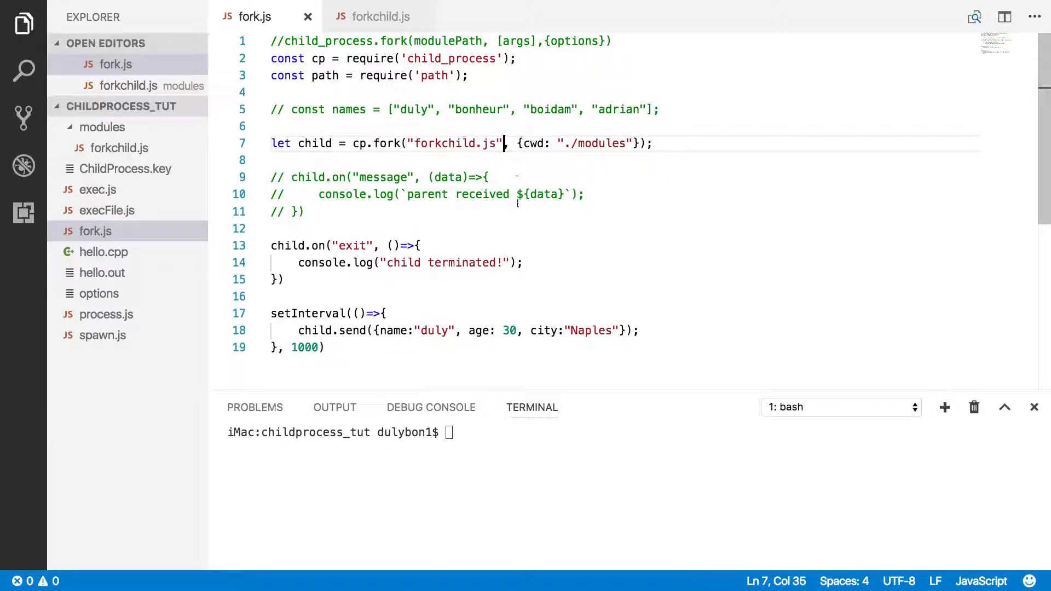
pyautogui.click(379, 15)
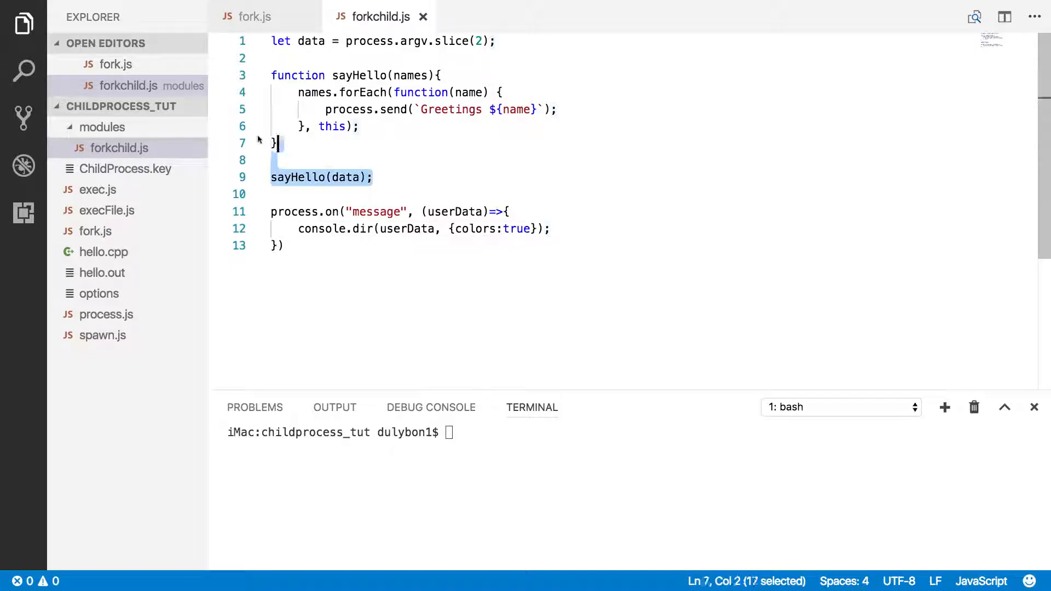
# Comment out forkchild.js lines 1–9: argv data, sayHello and its call
pyautogui.press('cmd+/')
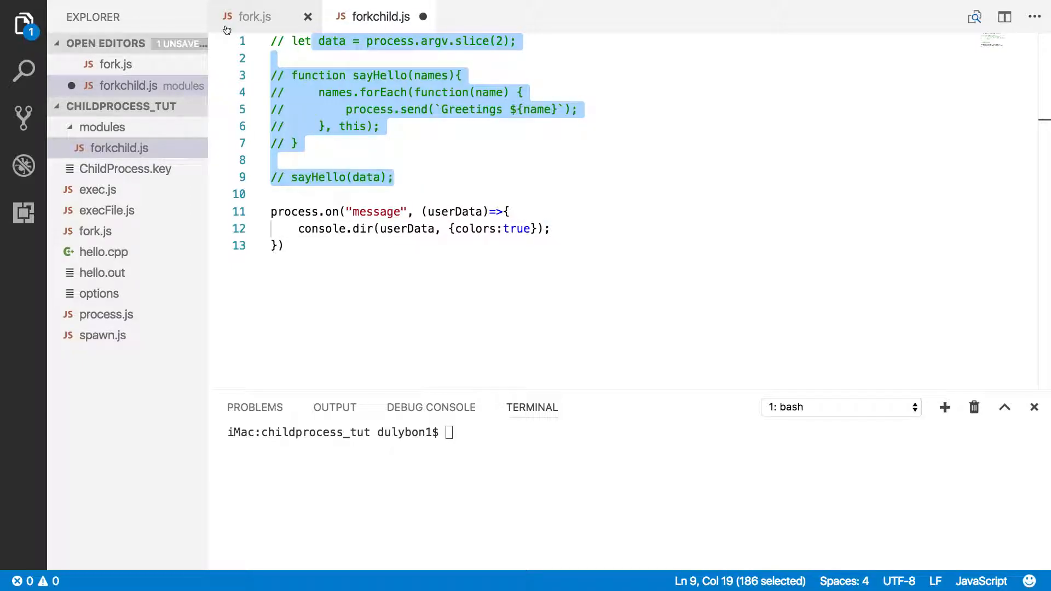
pyautogui.click(395, 177)
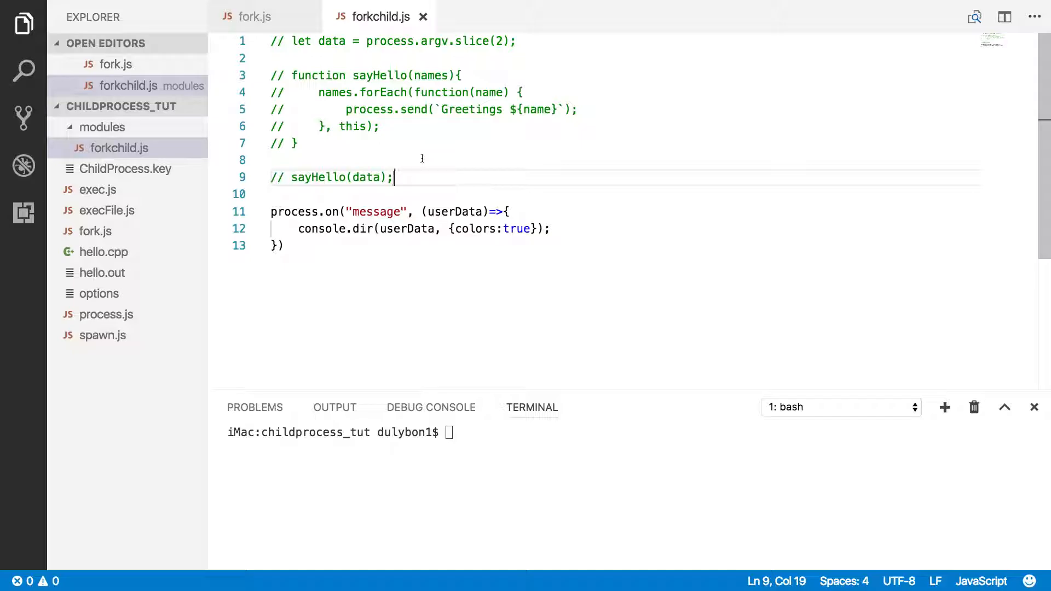
pyautogui.click(254, 16)
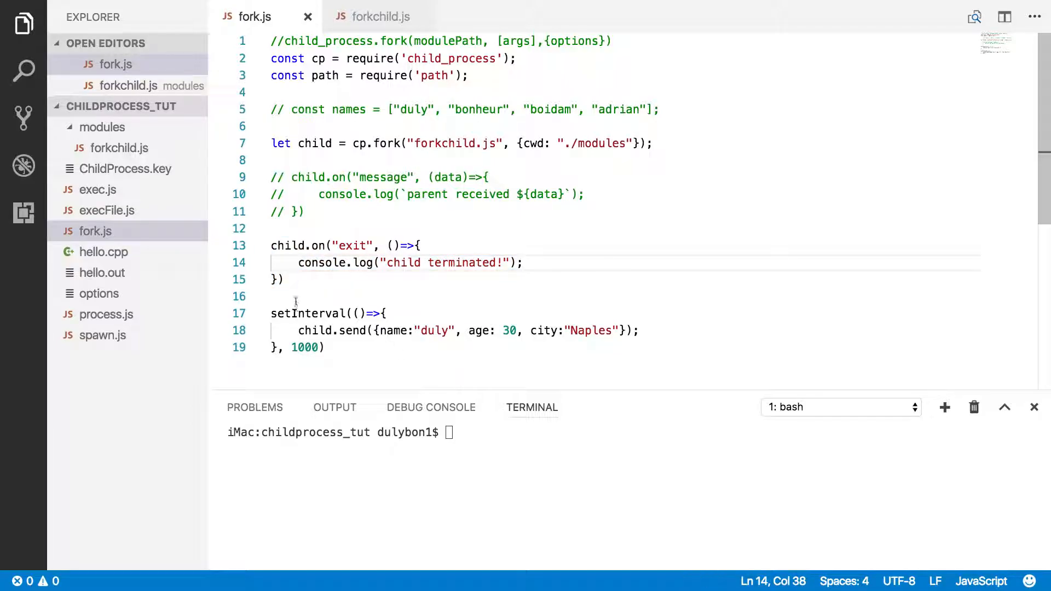
# Highlight the child.send call in fork.js, then switch to forkchild.js
pyautogui.doubleClick(316, 329)
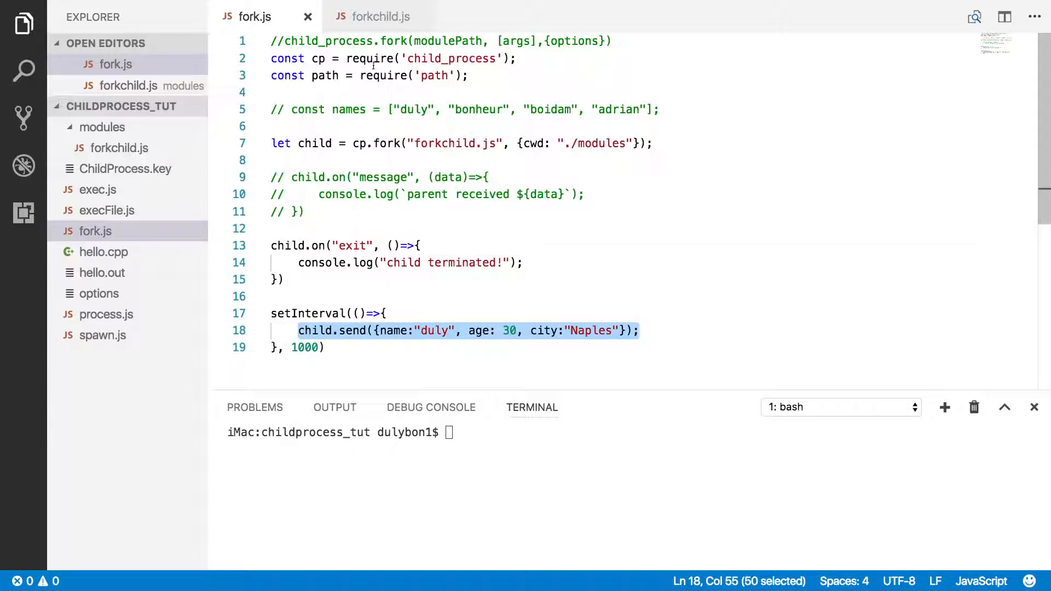
pyautogui.click(378, 16)
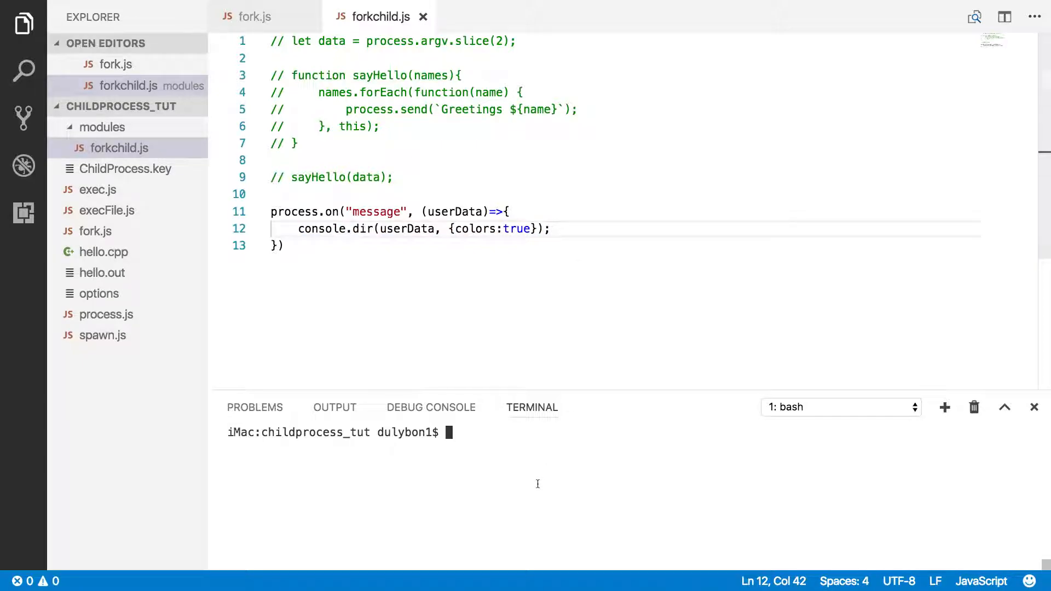
# Run node fork.js in the terminal and stop it with Ctrl+C
pyautogui.write('node fork.js')
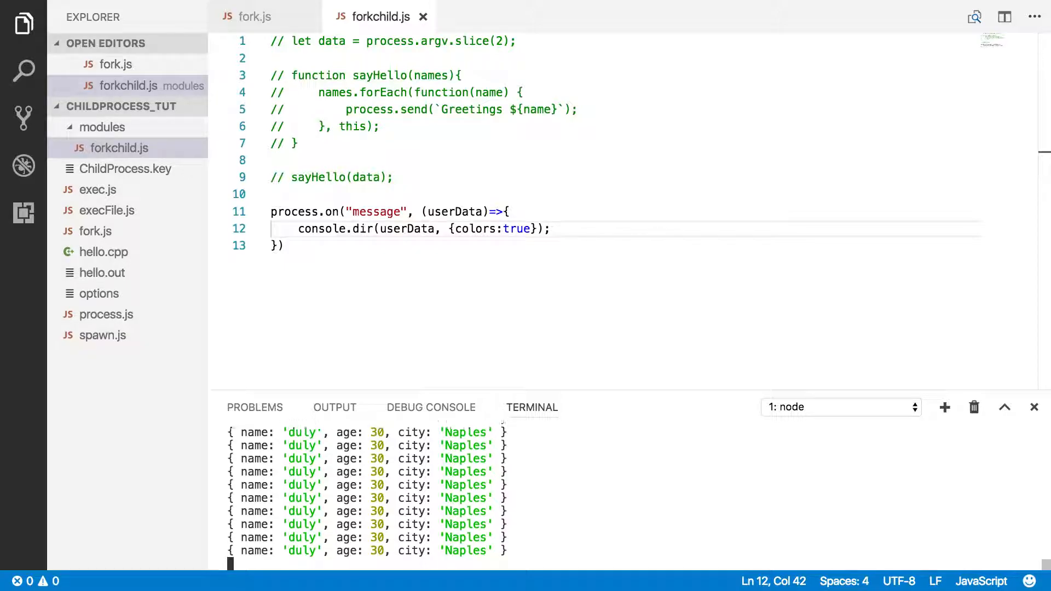
pyautogui.press('ctrl+c')
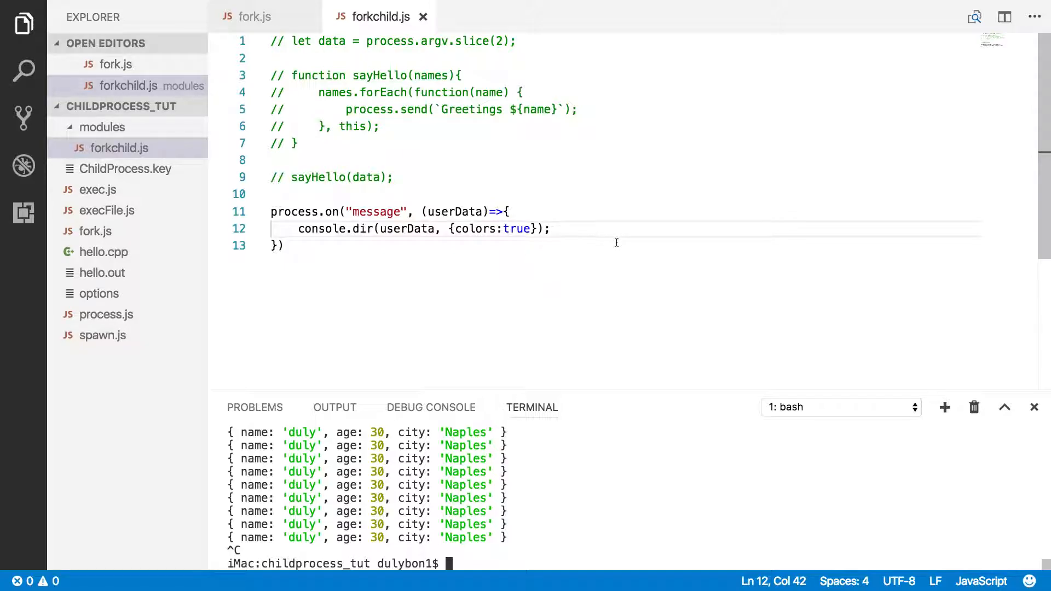
pyautogui.click(252, 17)
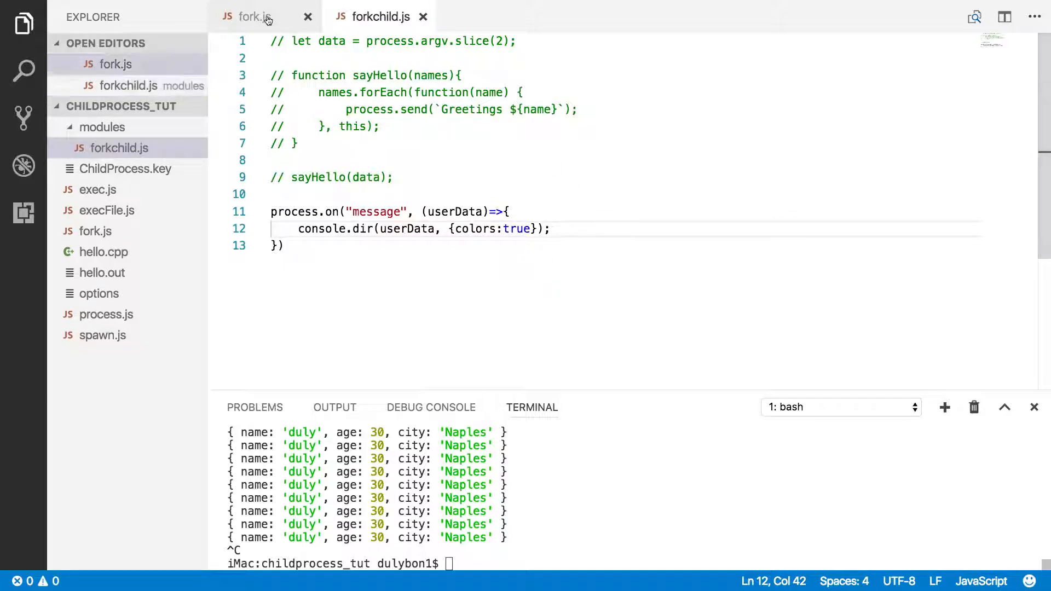
# Store the setInterval in a variable named interval with let
pyautogui.click(251, 17)
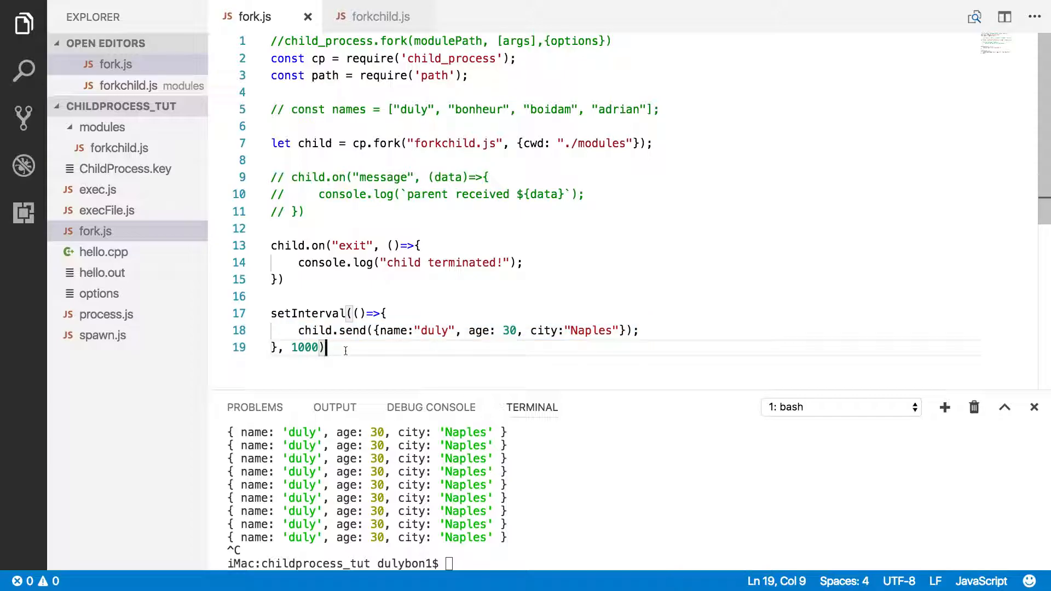
pyautogui.doubleClick(307, 313)
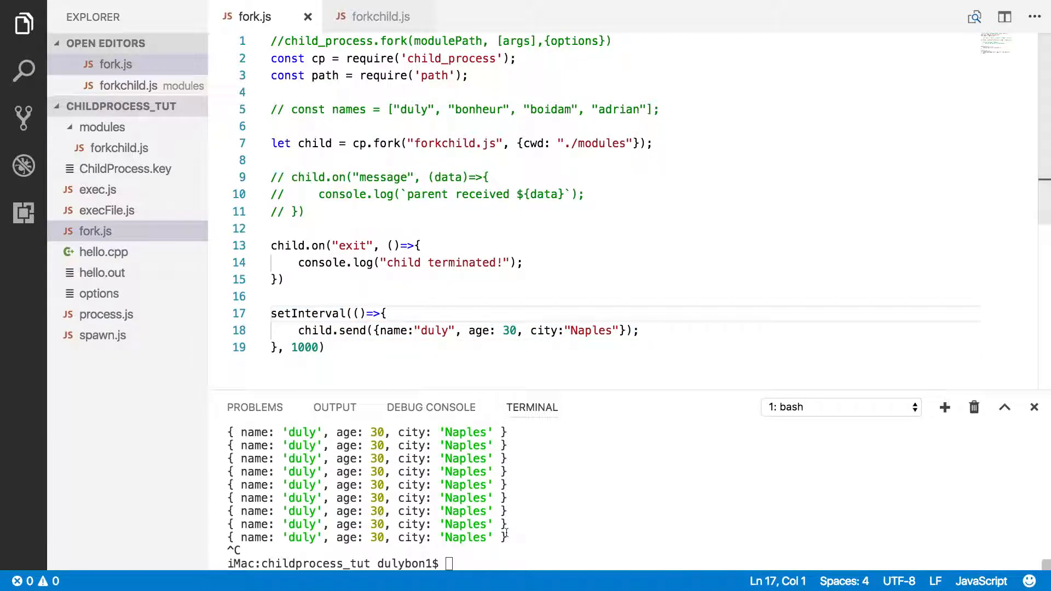
pyautogui.write('let')
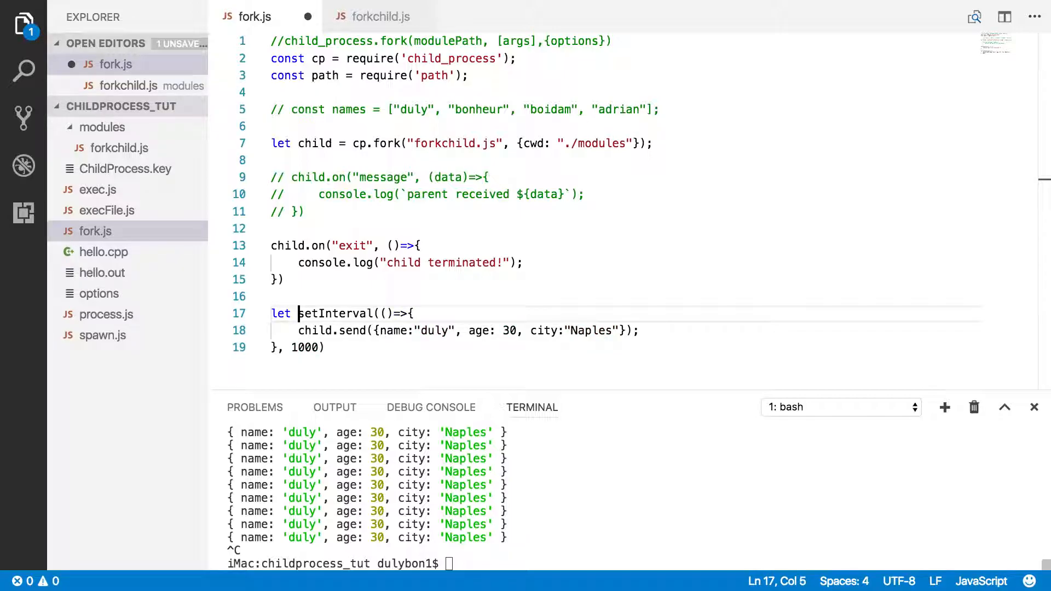
pyautogui.write('interval =')
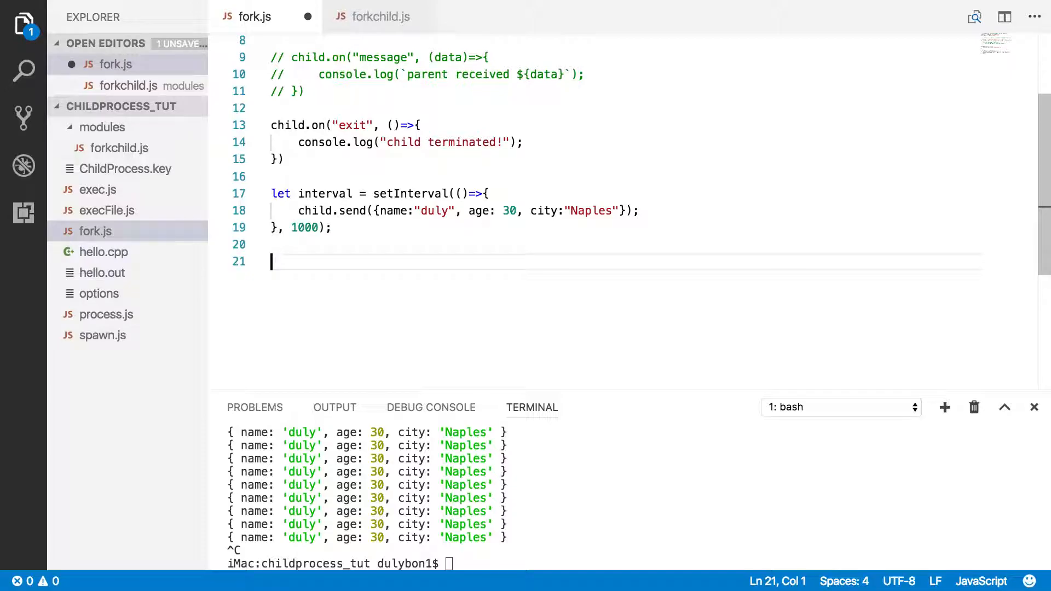
# Add a 5000 ms setTimeout that calls clearInterval(interval);
pyautogui.write('sett')
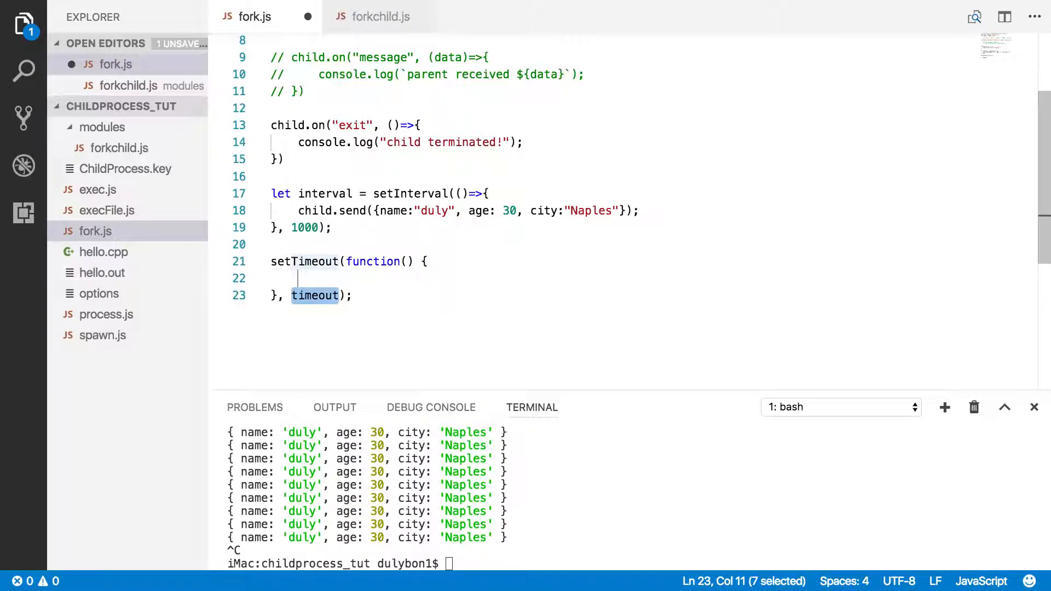
pyautogui.write('50')
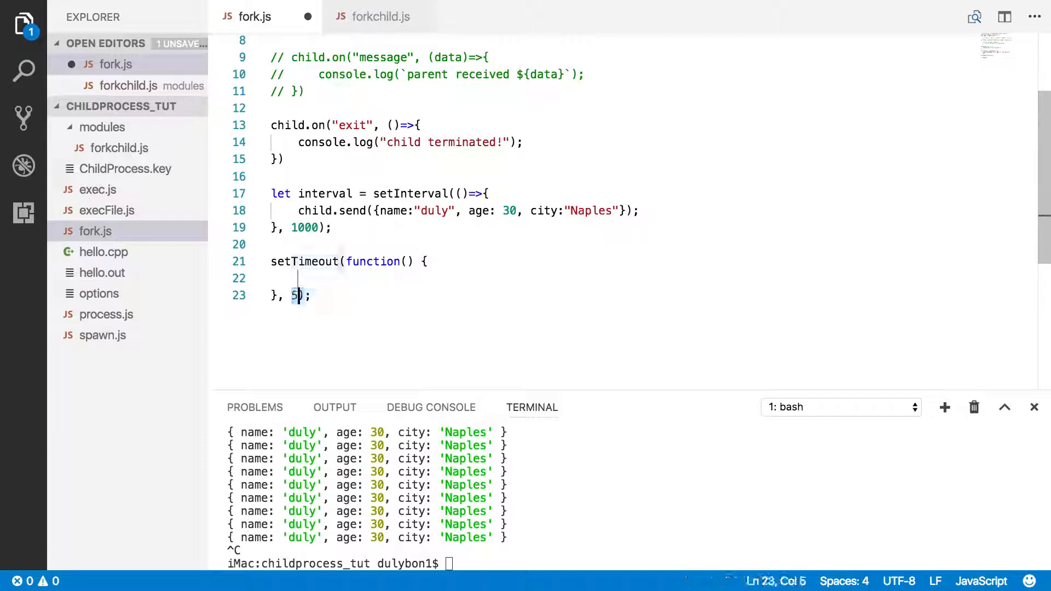
pyautogui.write('000')
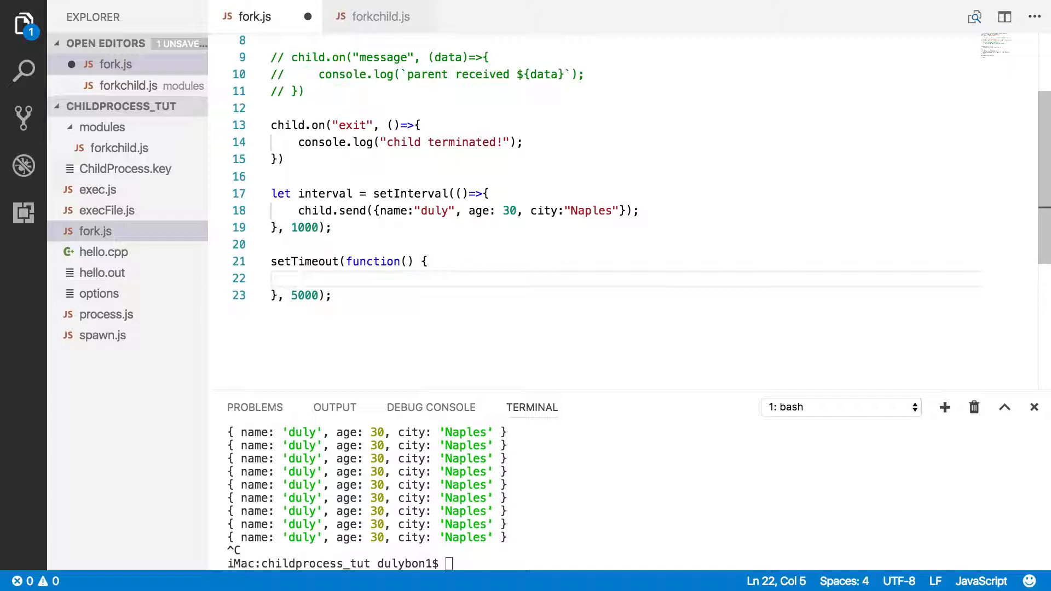
pyautogui.write('cl')
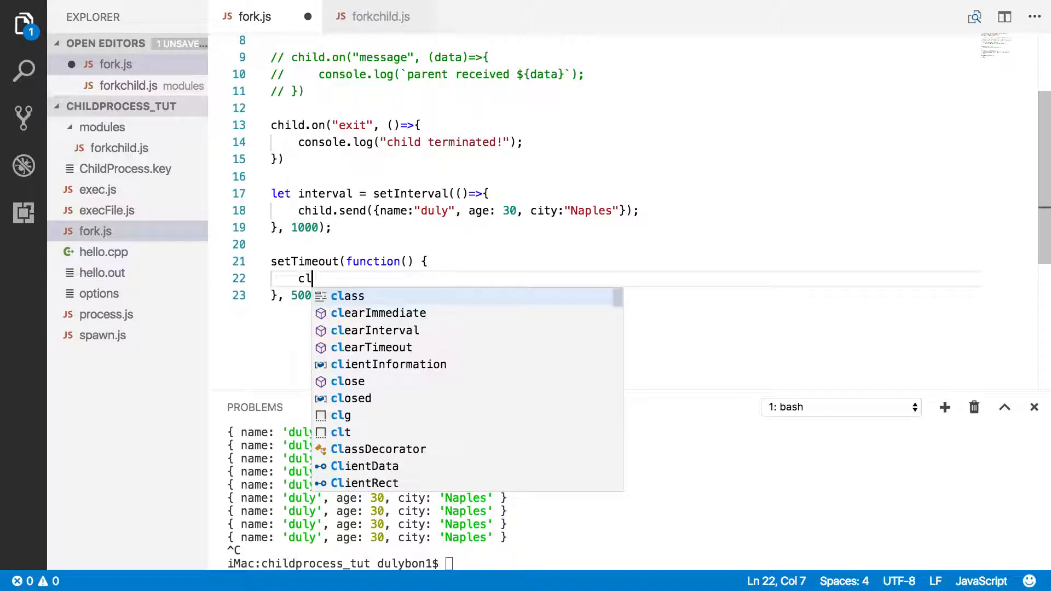
pyautogui.write('earInterval(')
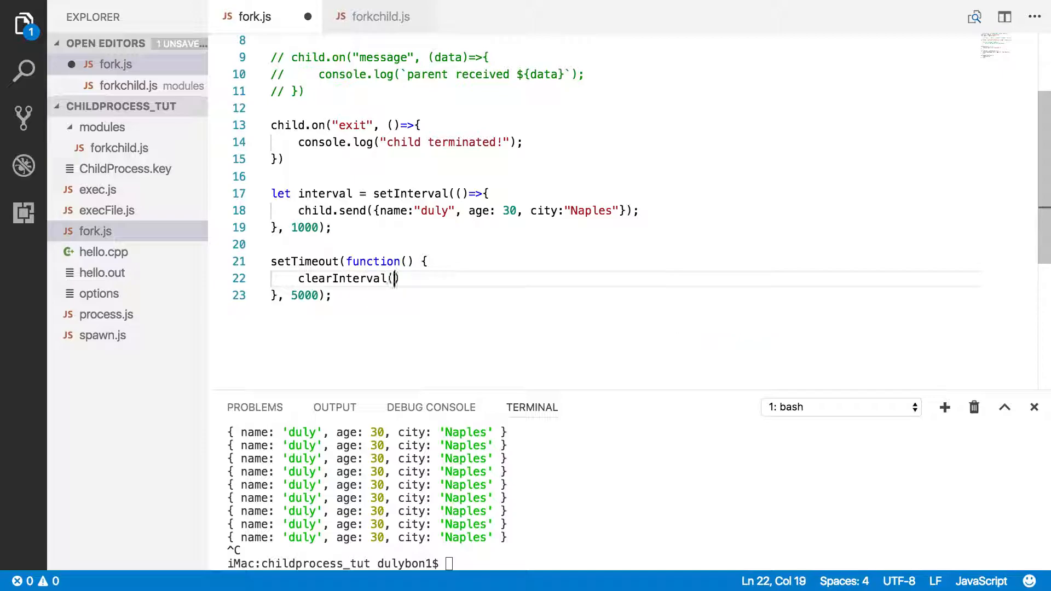
pyautogui.write('interval')
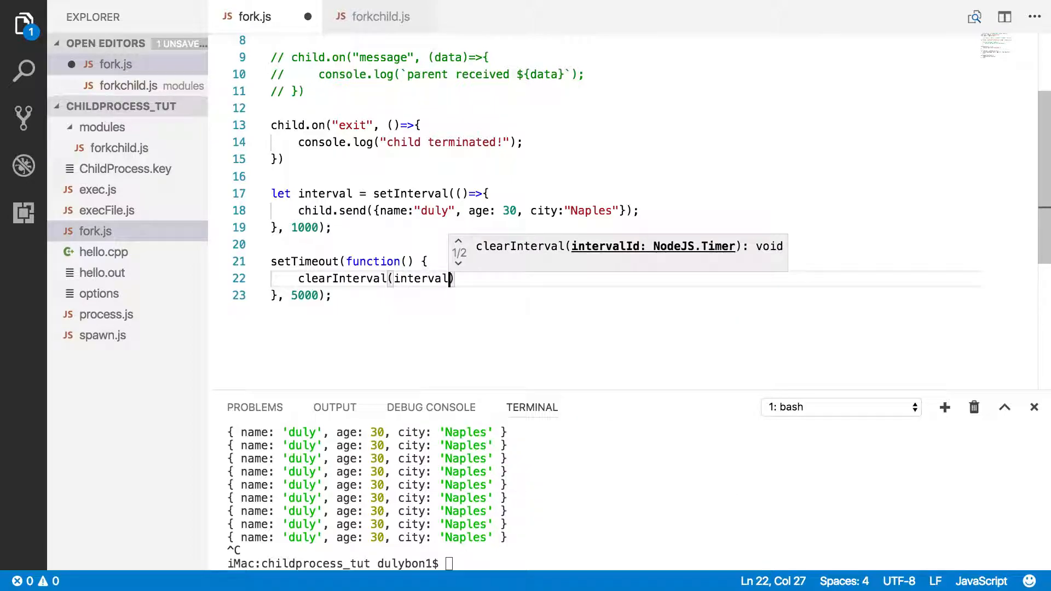
pyautogui.write(');')
pyautogui.click(635, 563)
pyautogui.write('node fork.js')
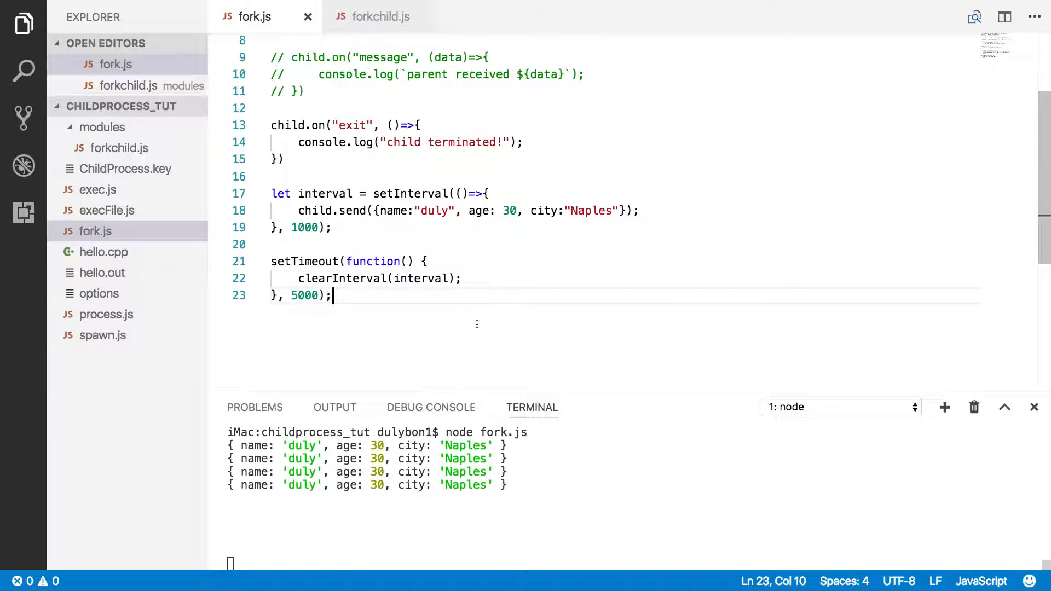
pyautogui.moveTo(528, 356)
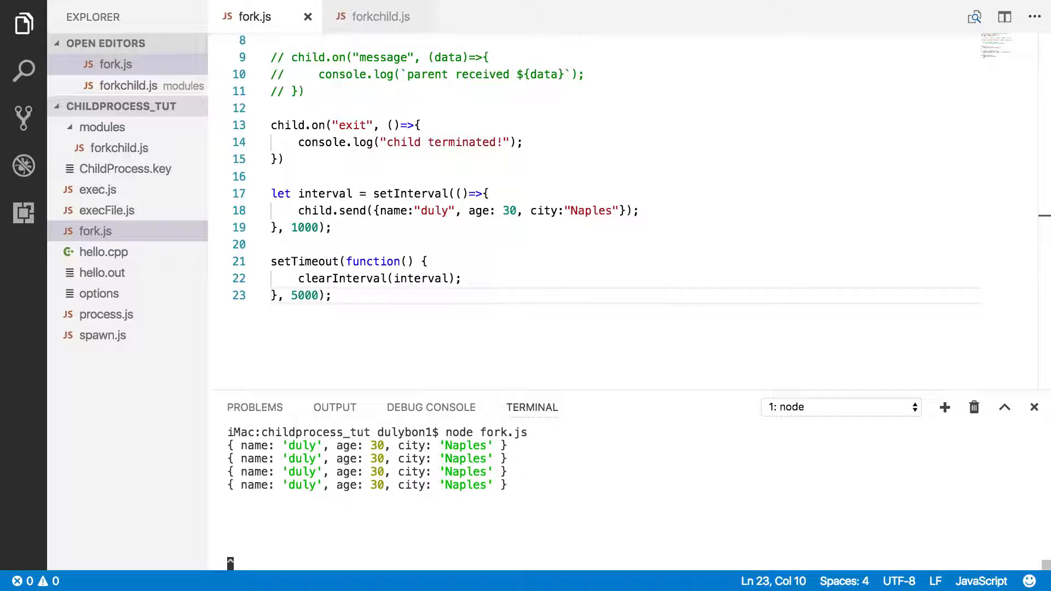
# Stop the running fork.js program and view forkchild.js's console.dir message listener
pyautogui.press('ctrl+c')
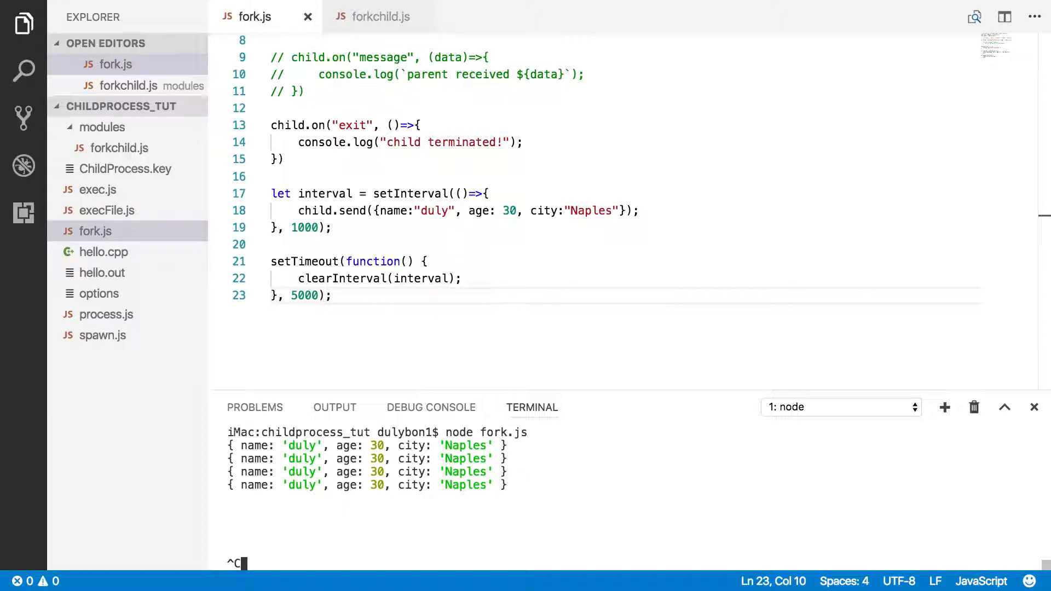
pyautogui.press('ctrl+c')
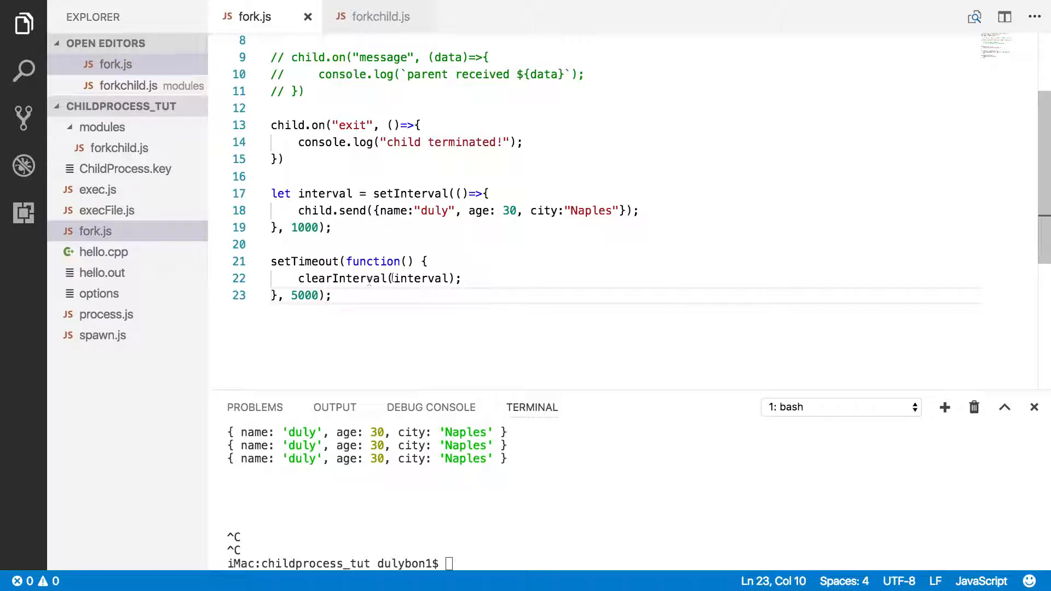
pyautogui.click(380, 16)
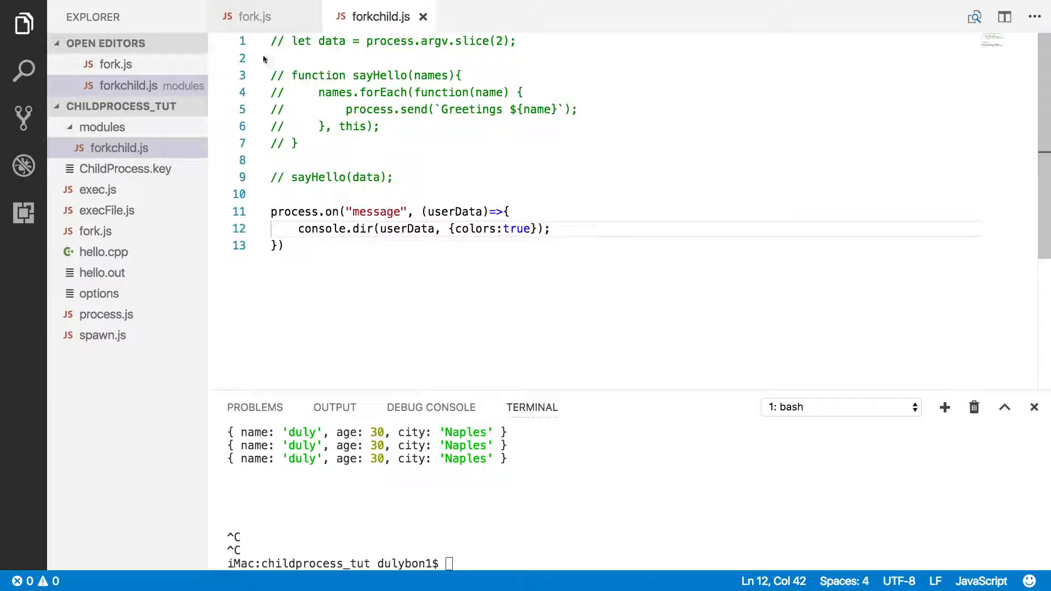
# Return to fork.js with the cursor at the end of clearInterval(interval);
pyautogui.click(255, 16)
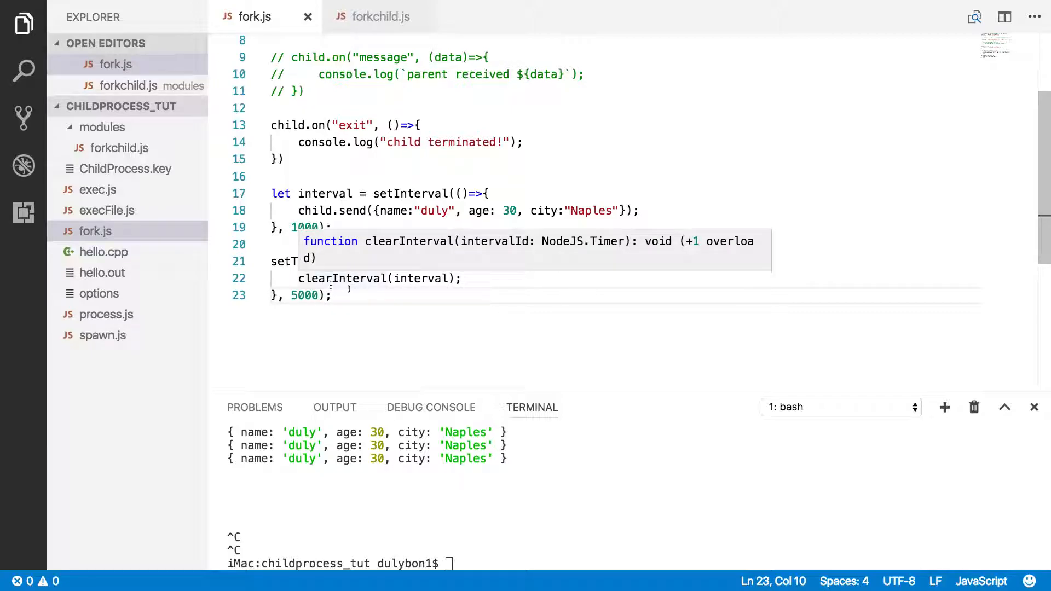
pyautogui.click(461, 278)
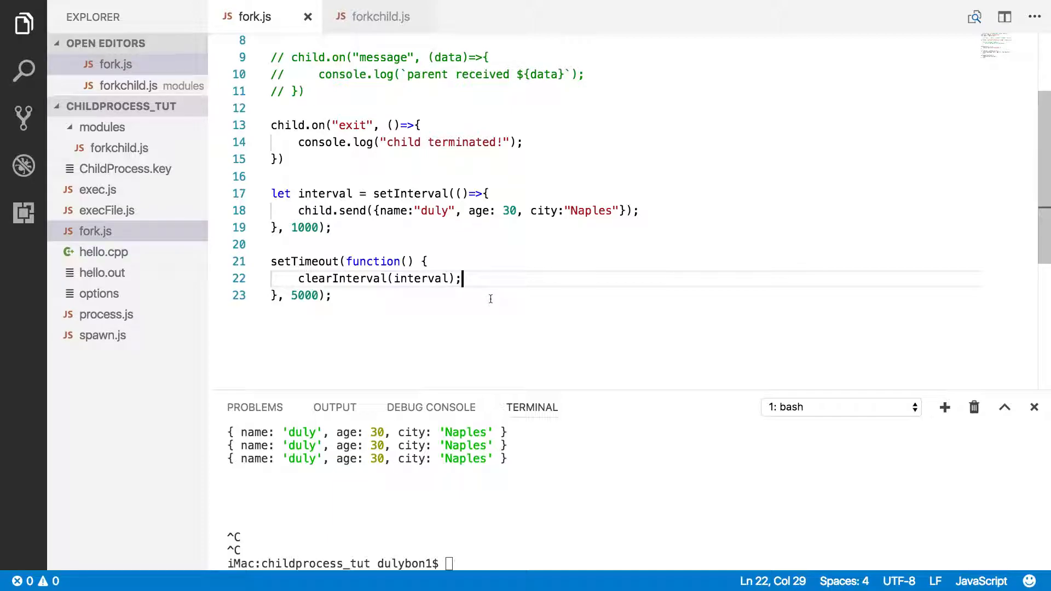
# Add child.kill(); after clearInterval(interval); in the timeout, then rerun node fork.js
pyautogui.press('enter')
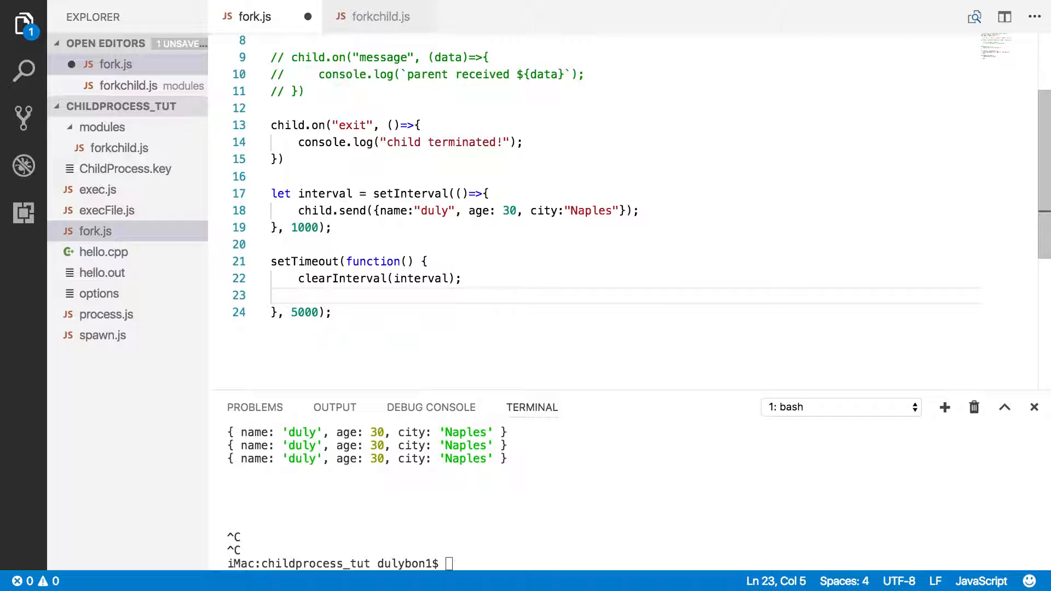
pyautogui.write('ch')
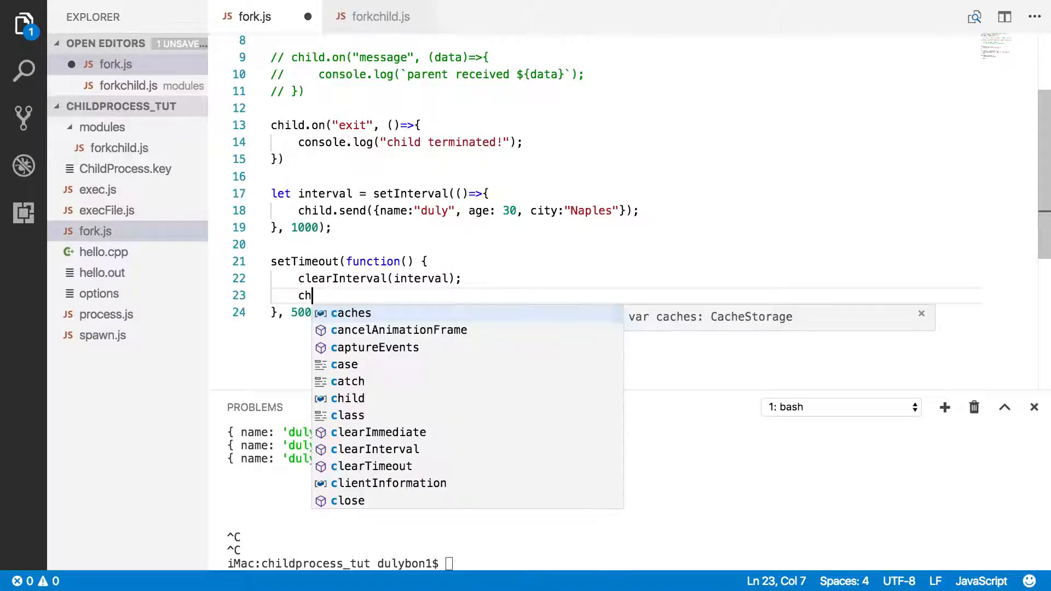
pyautogui.write('ild.')
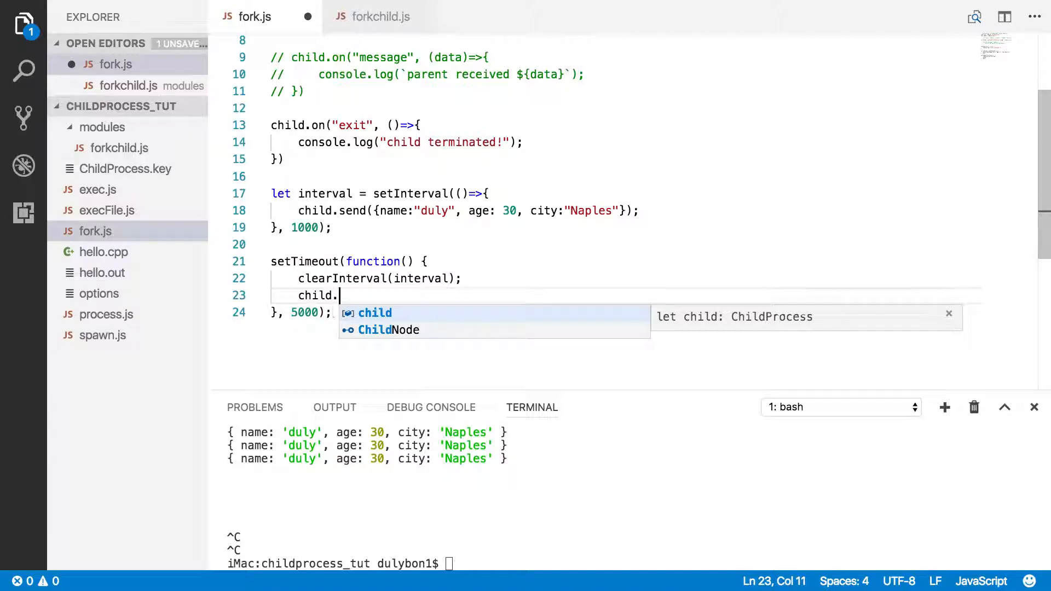
pyautogui.write('kil')
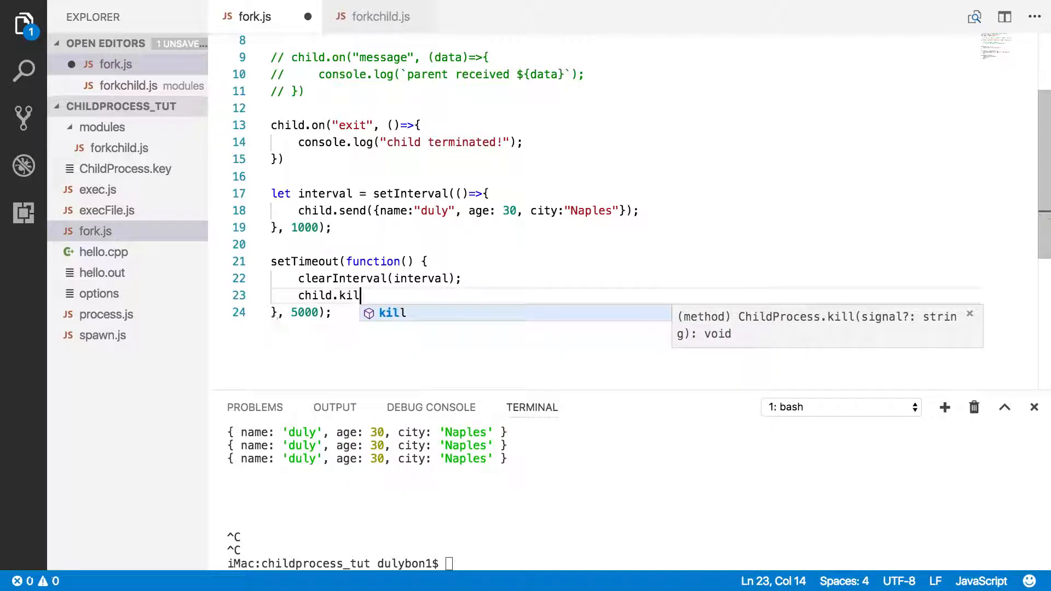
pyautogui.write('l')
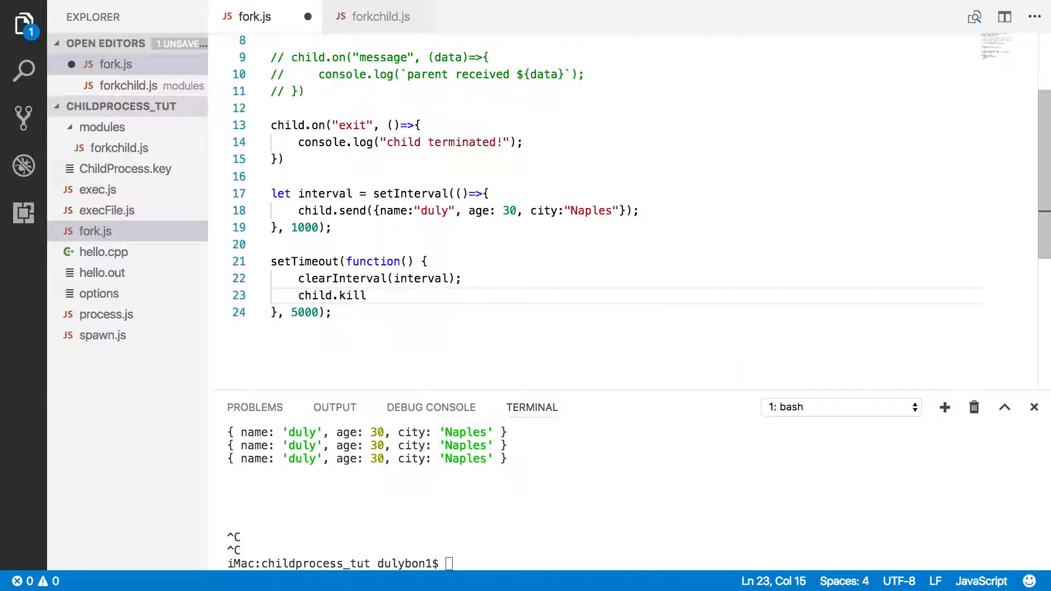
pyautogui.write('();')
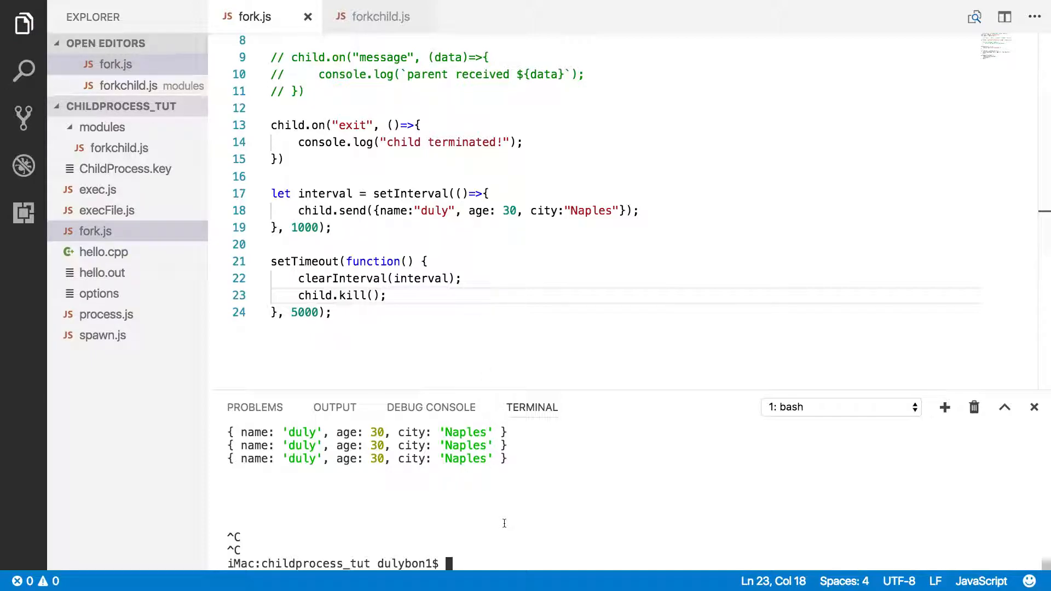
pyautogui.write('node fork.js')
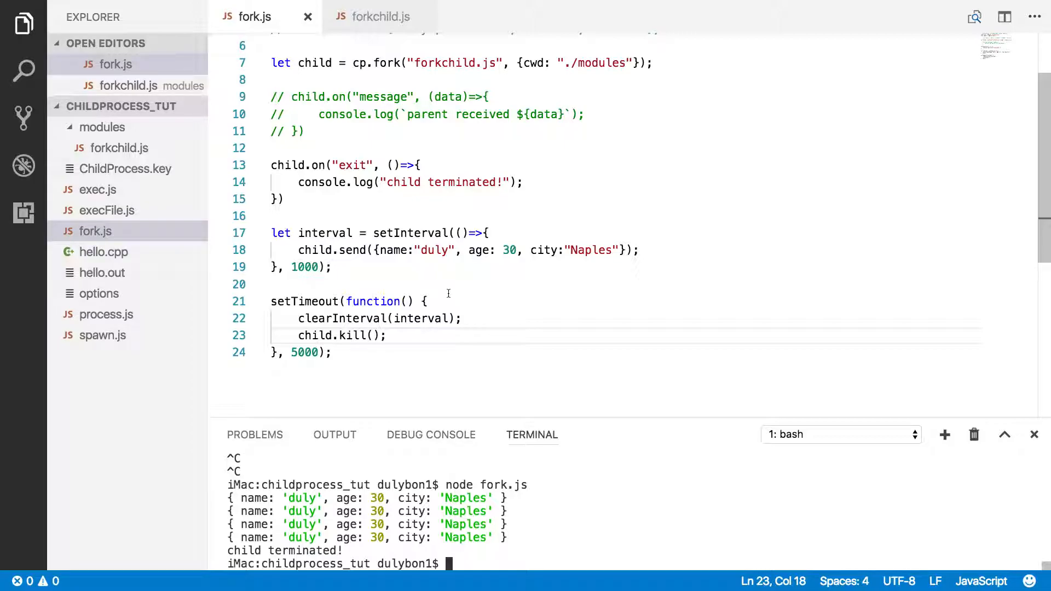
pyautogui.moveTo(544, 288)
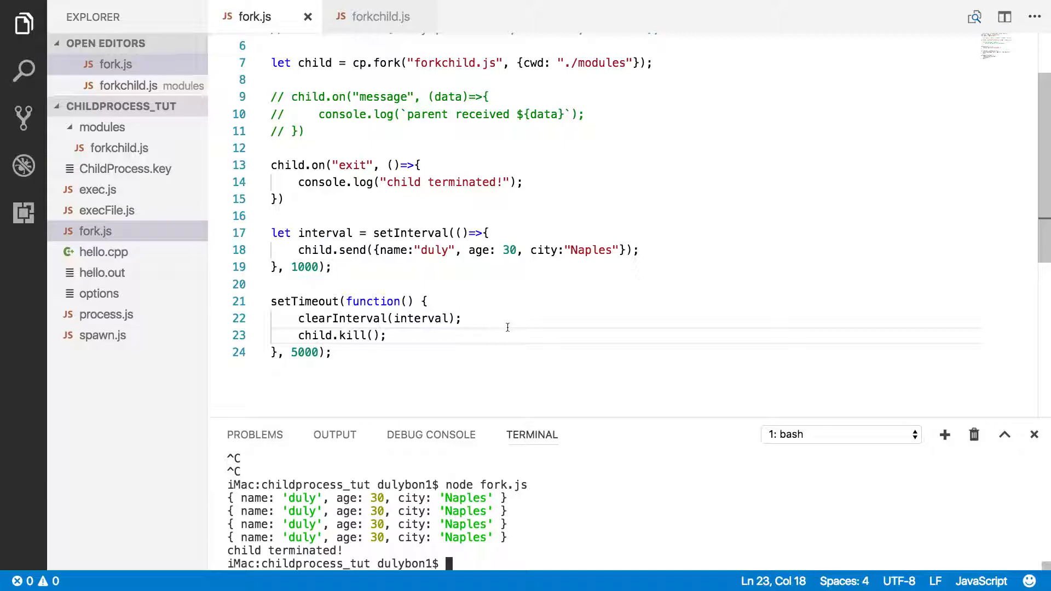
pyautogui.moveTo(508, 327)
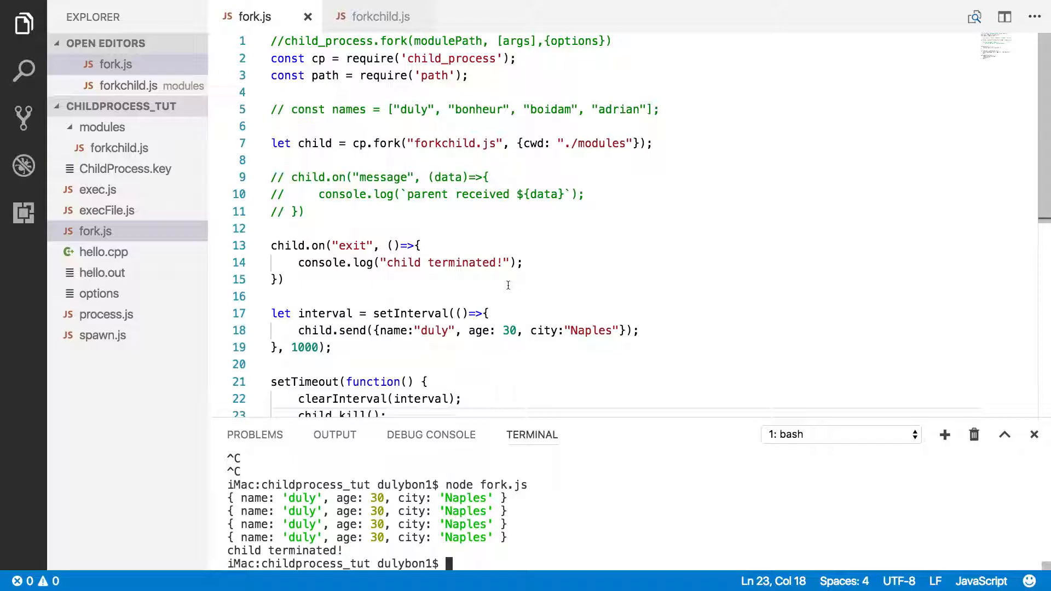
pyautogui.scroll(-3)
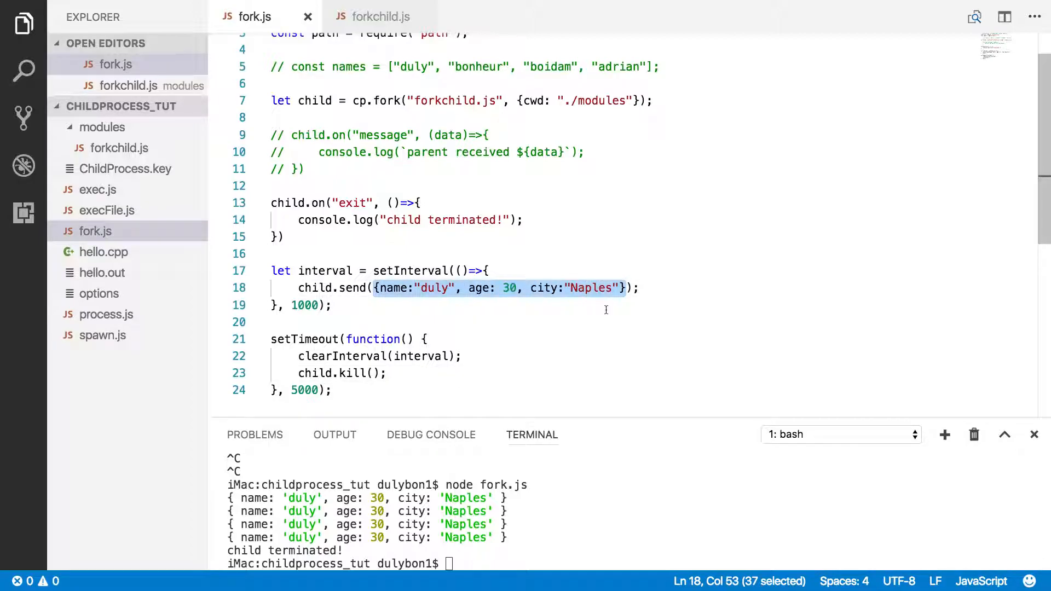
pyautogui.click(640, 287)
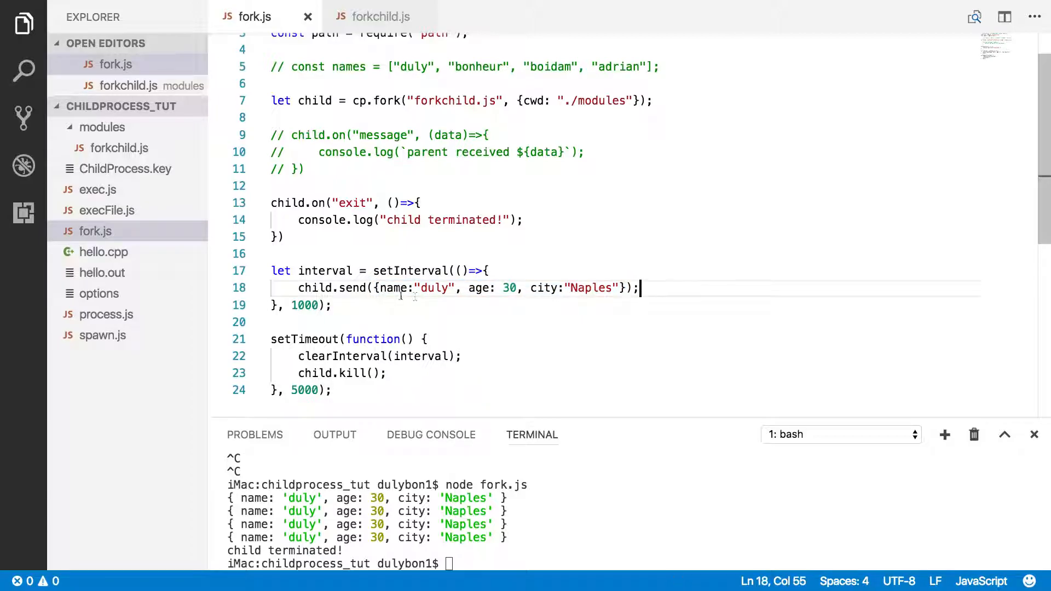
pyautogui.moveTo(374, 287); pyautogui.dragTo(598, 288)
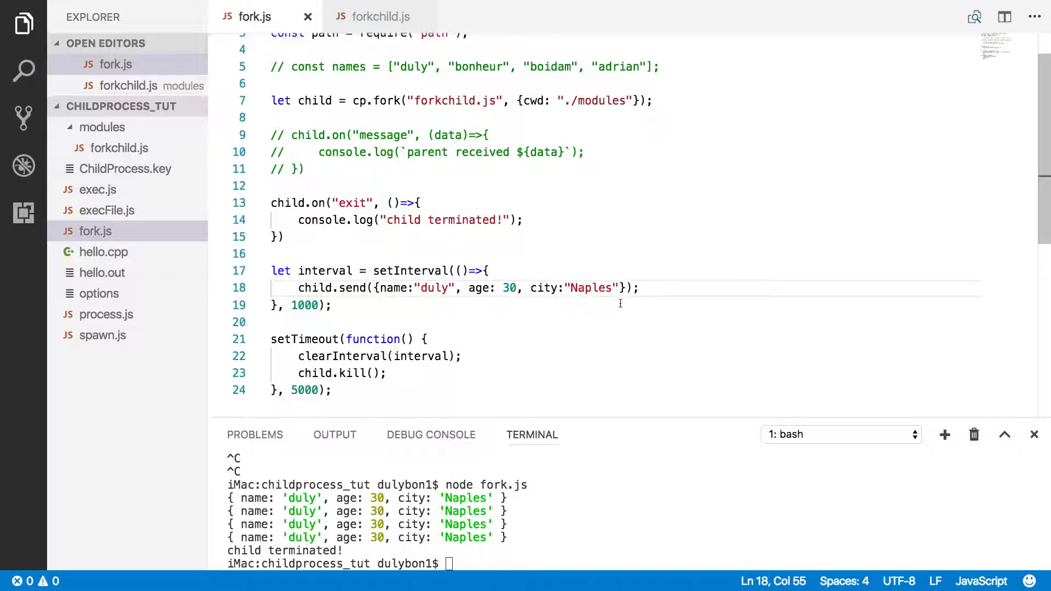
pyautogui.moveTo(684, 162)
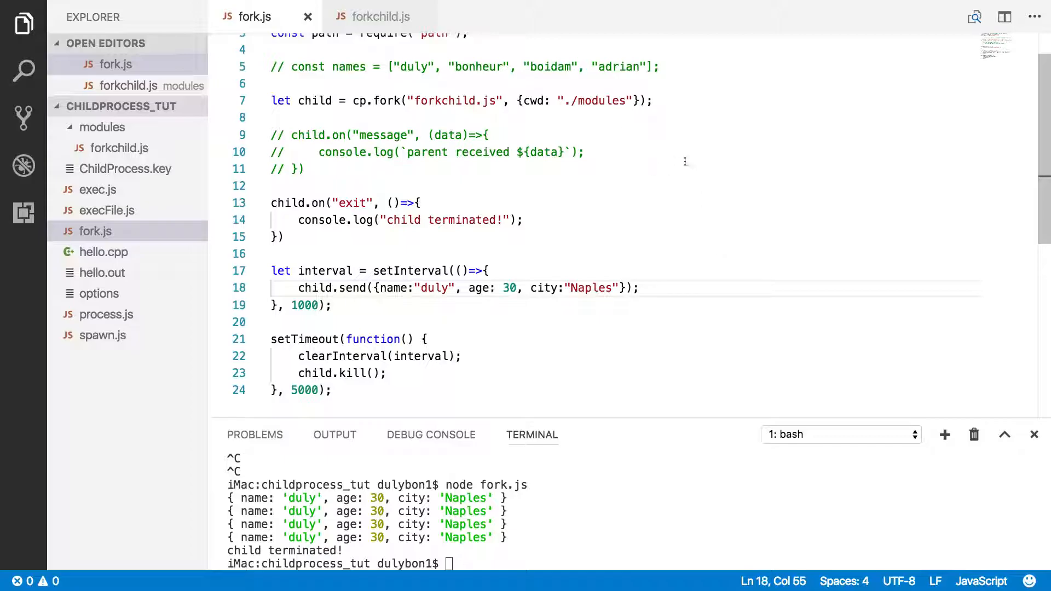
pyautogui.scroll(3)
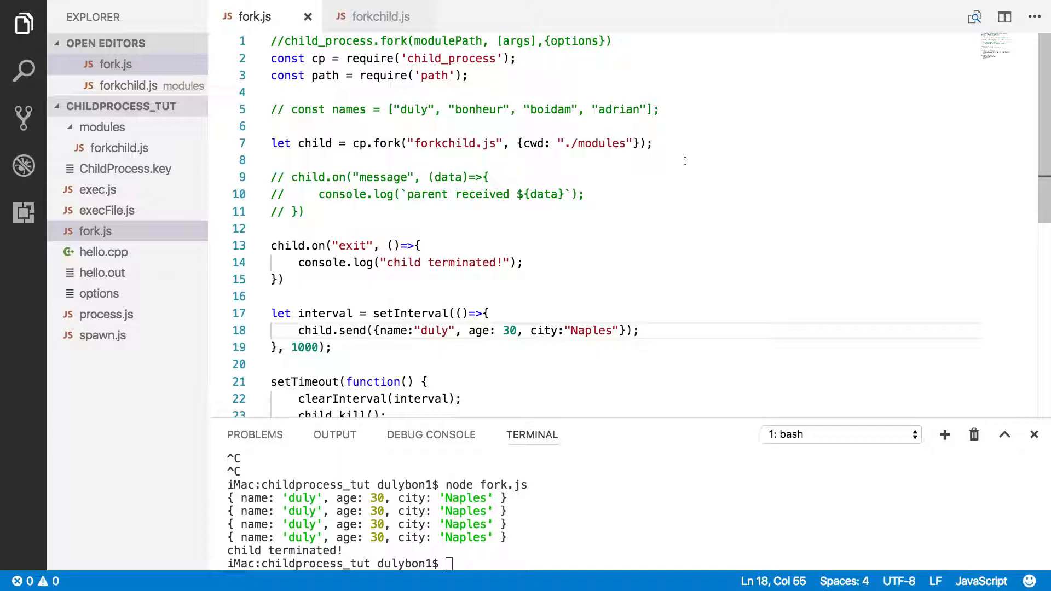
pyautogui.moveTo(693, 164)
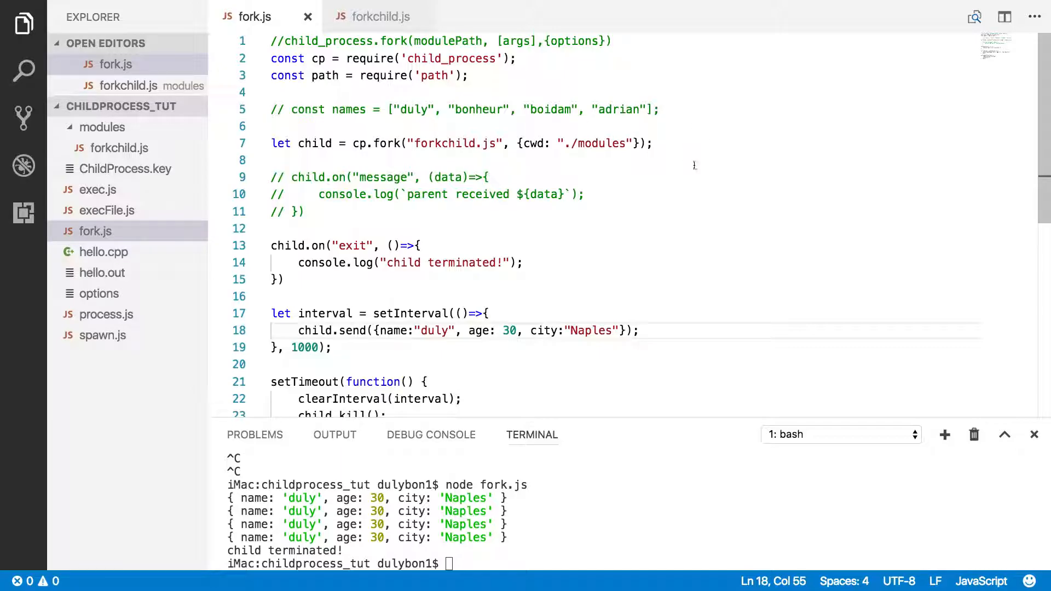